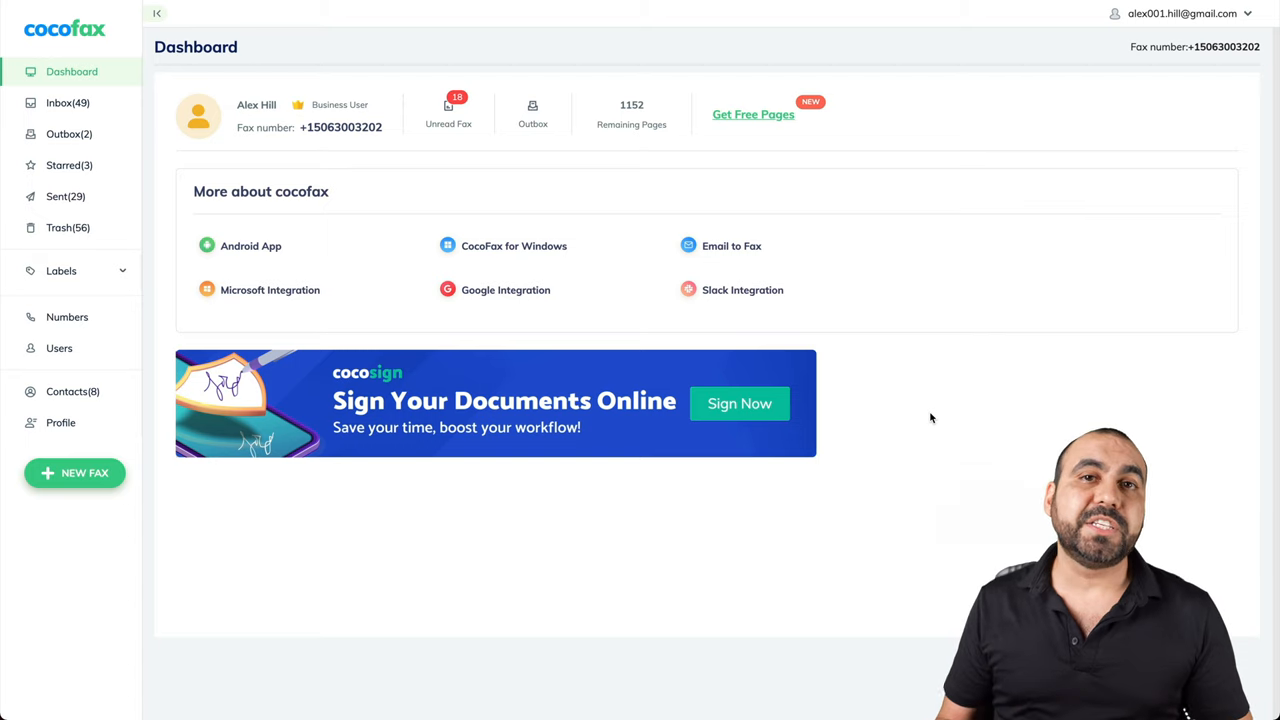
mouse_move(733, 293)
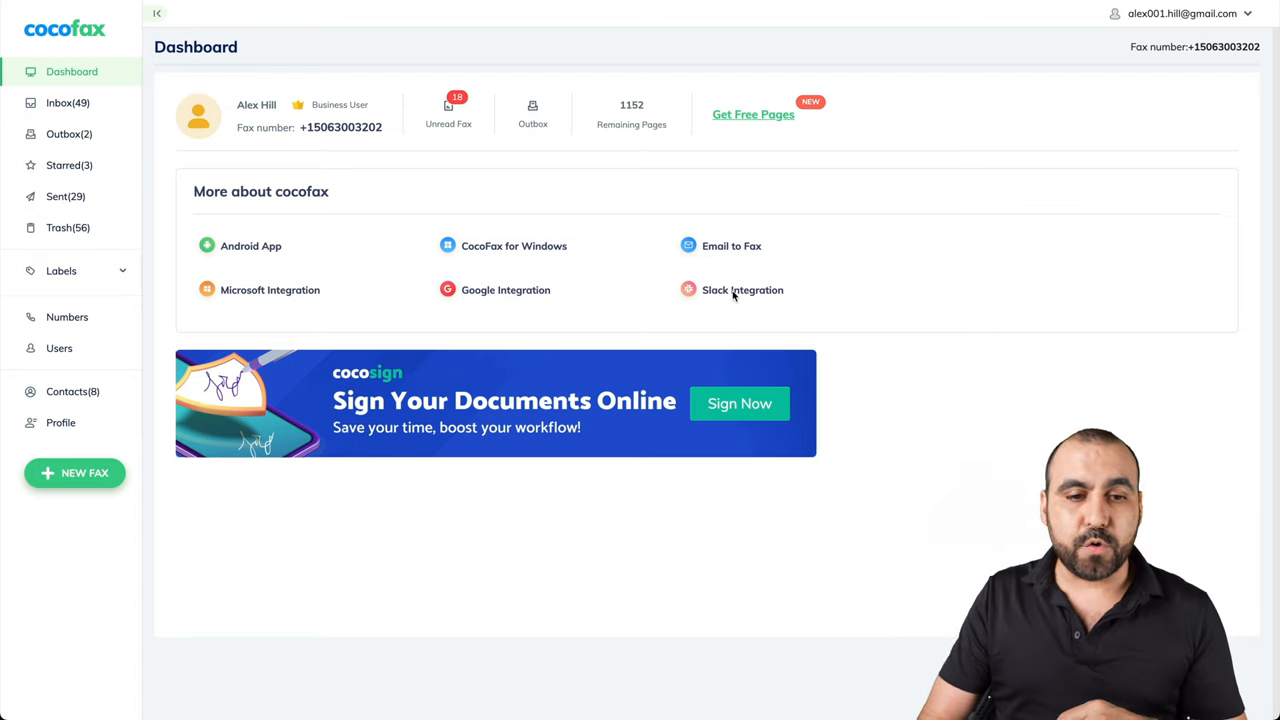
double_click(340, 127)
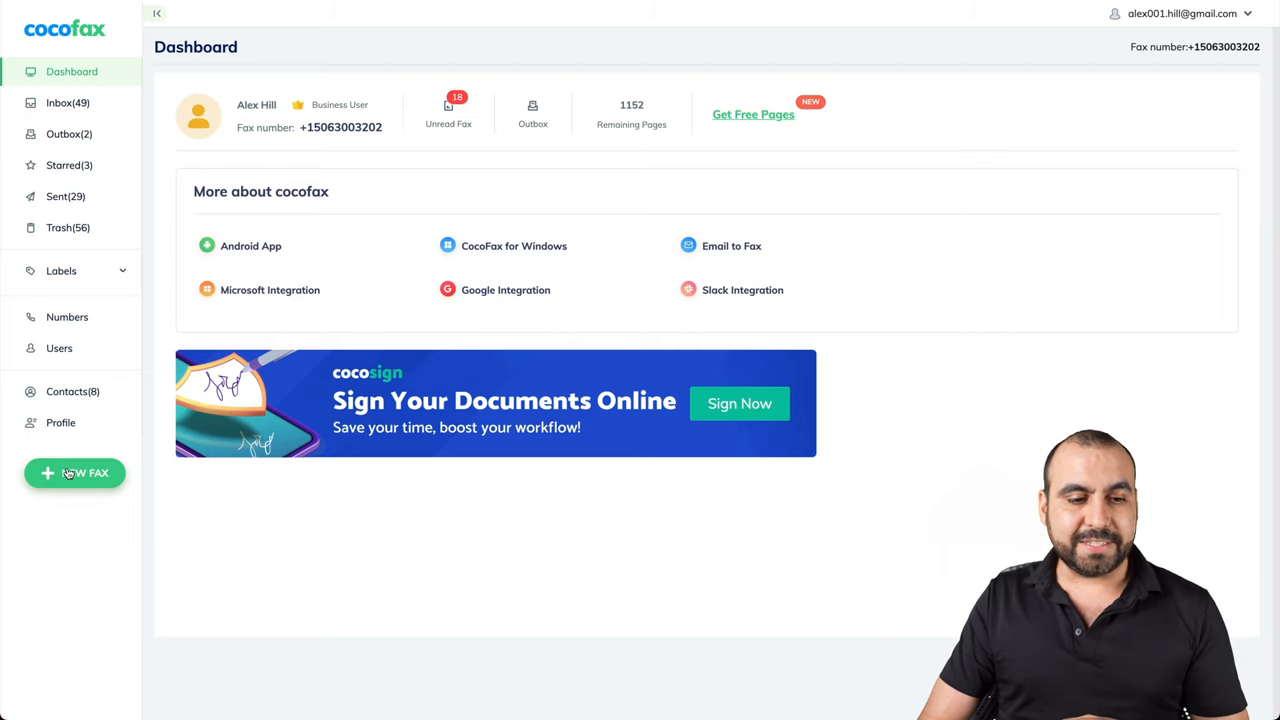
click(75, 472)
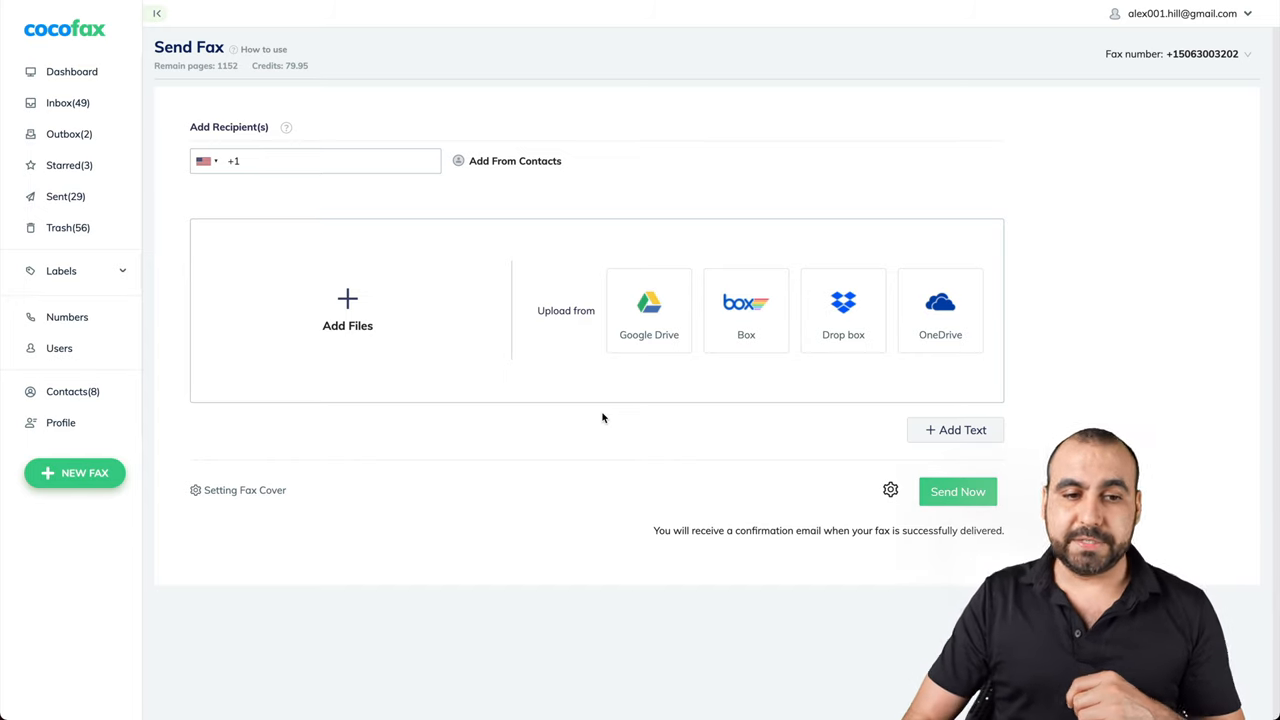
click(315, 161)
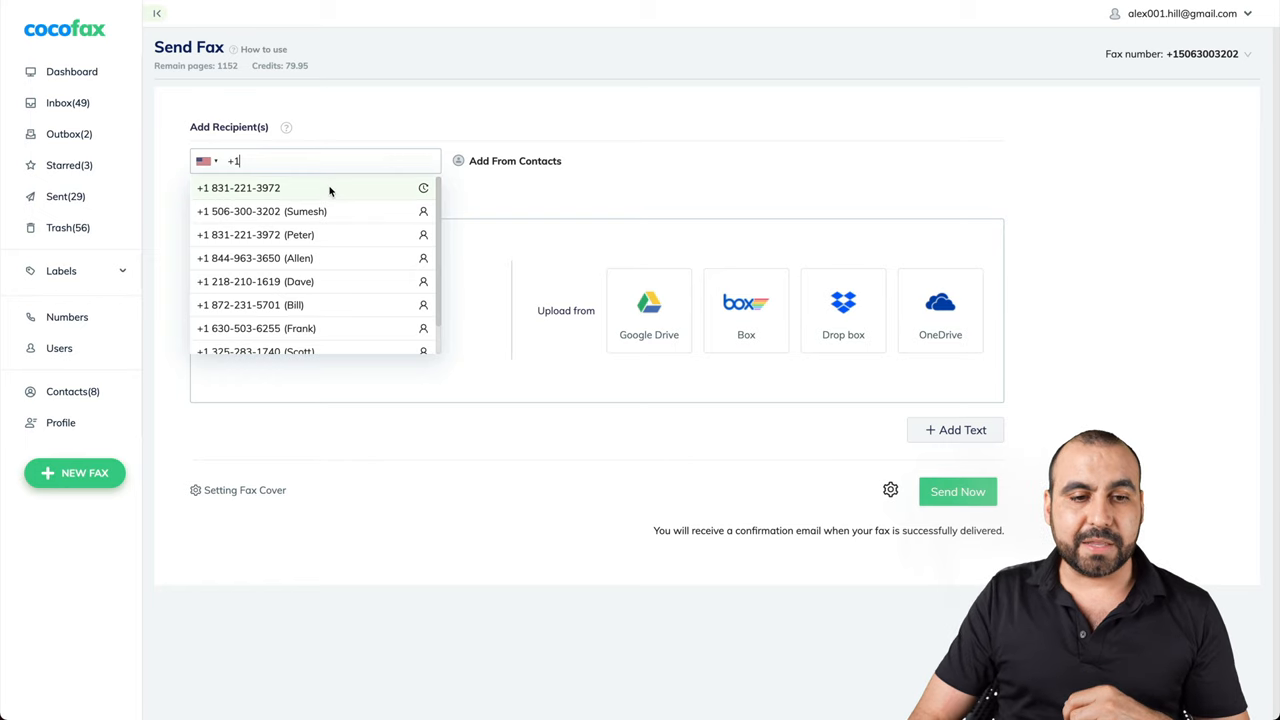
click(238, 187)
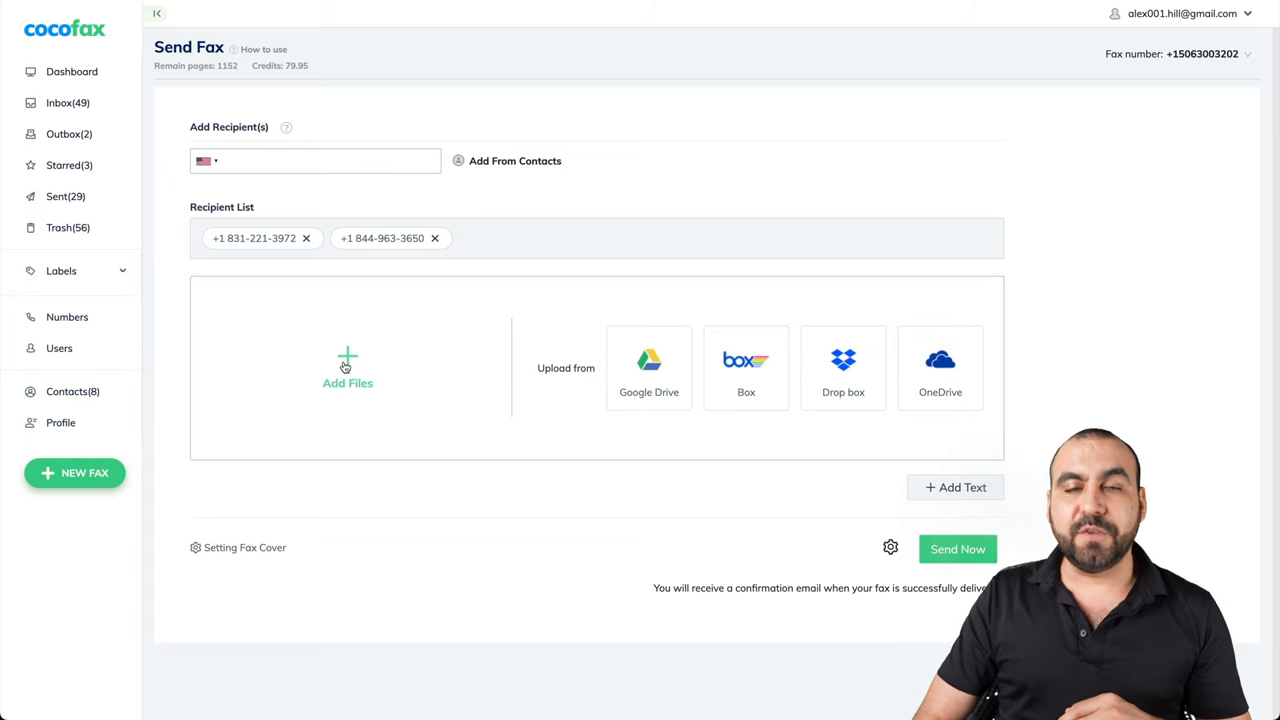
- Attach the FAX TEST PDF and the privacy-policy image as local files
click(347, 368)
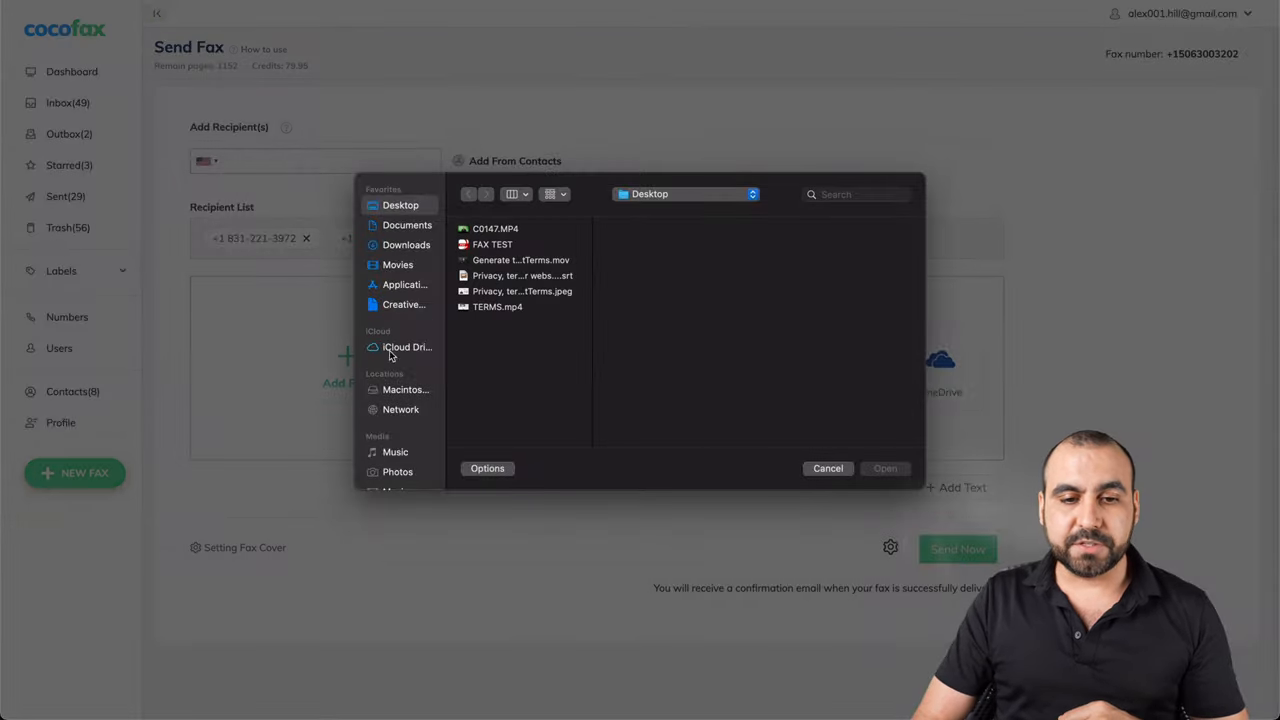
click(492, 244)
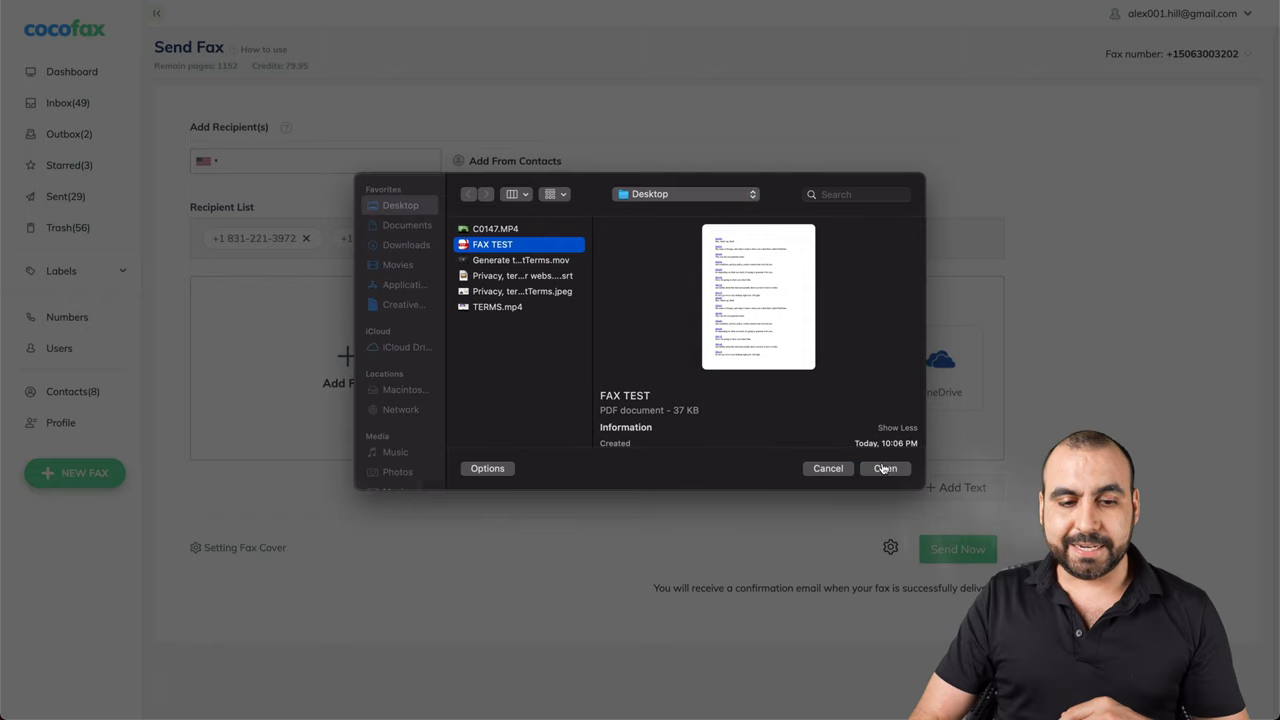
click(884, 468)
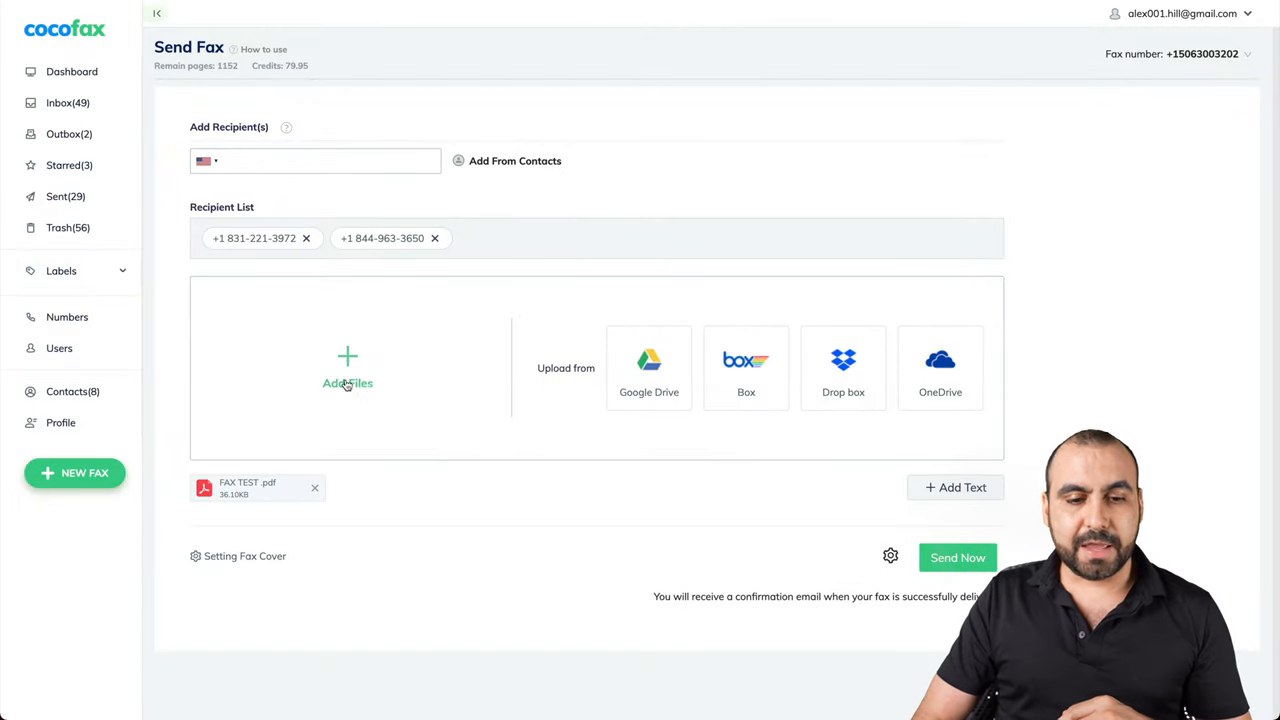
click(347, 370)
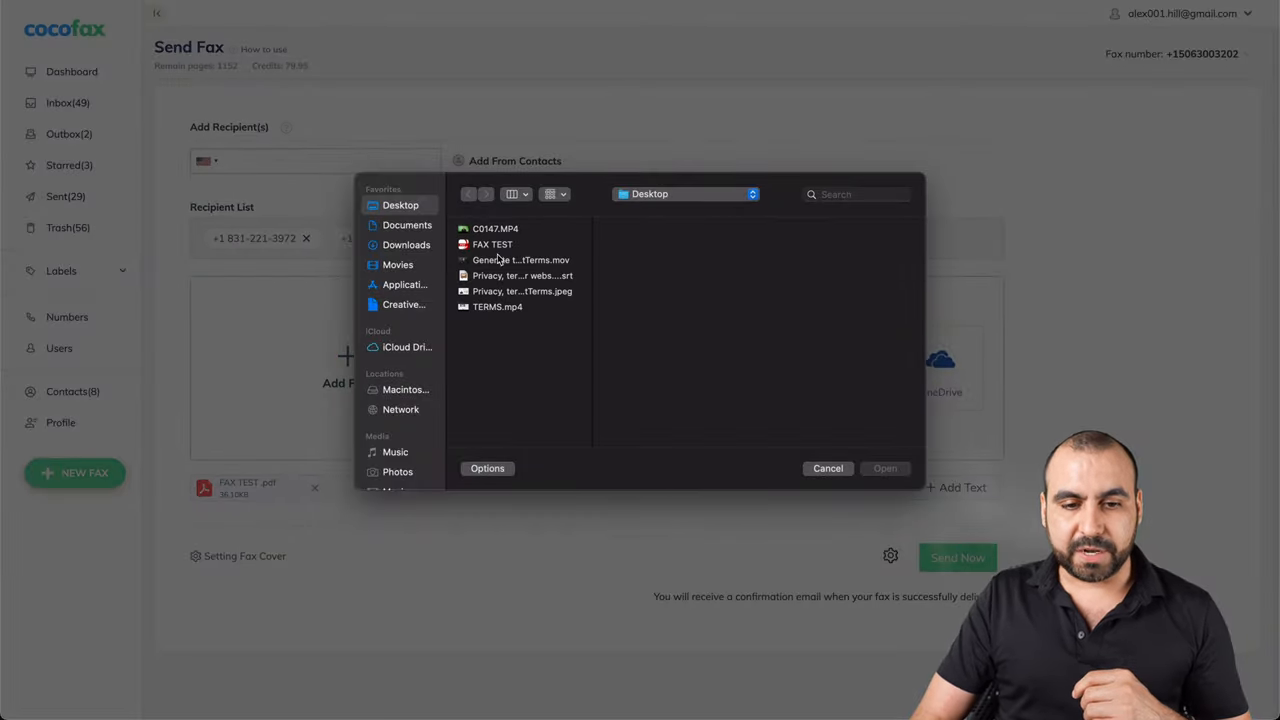
click(521, 291)
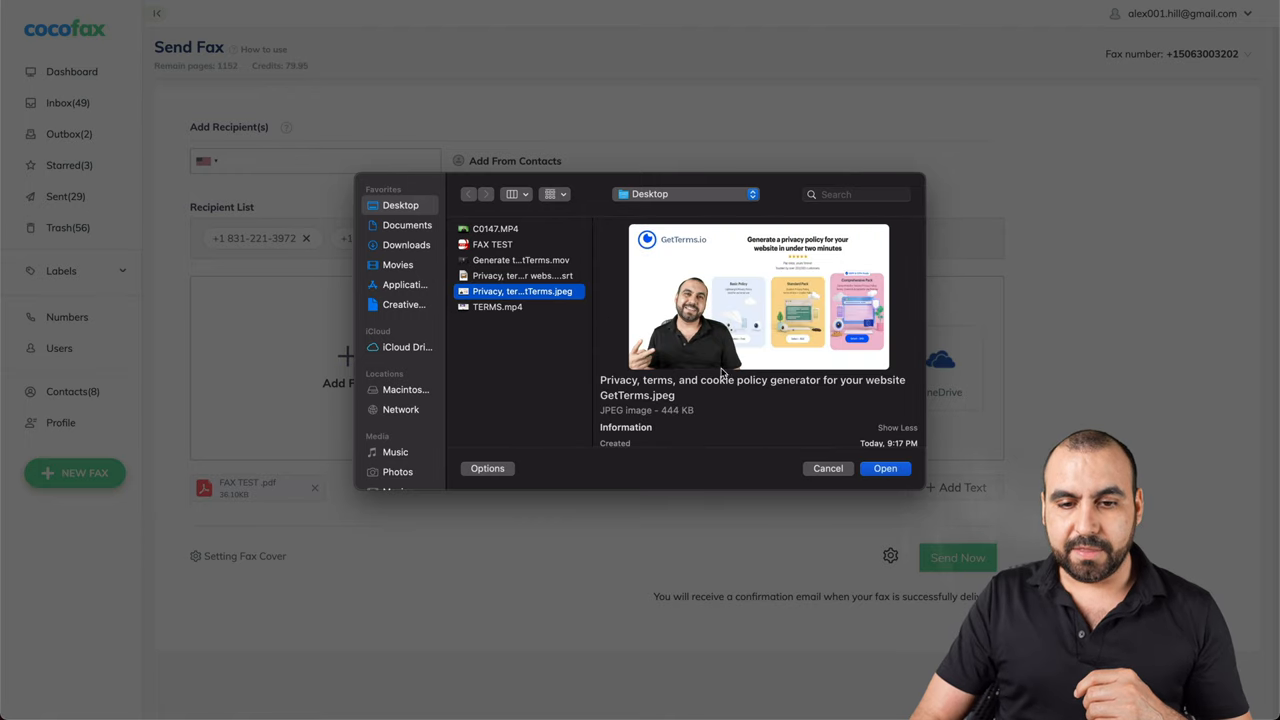
click(884, 468)
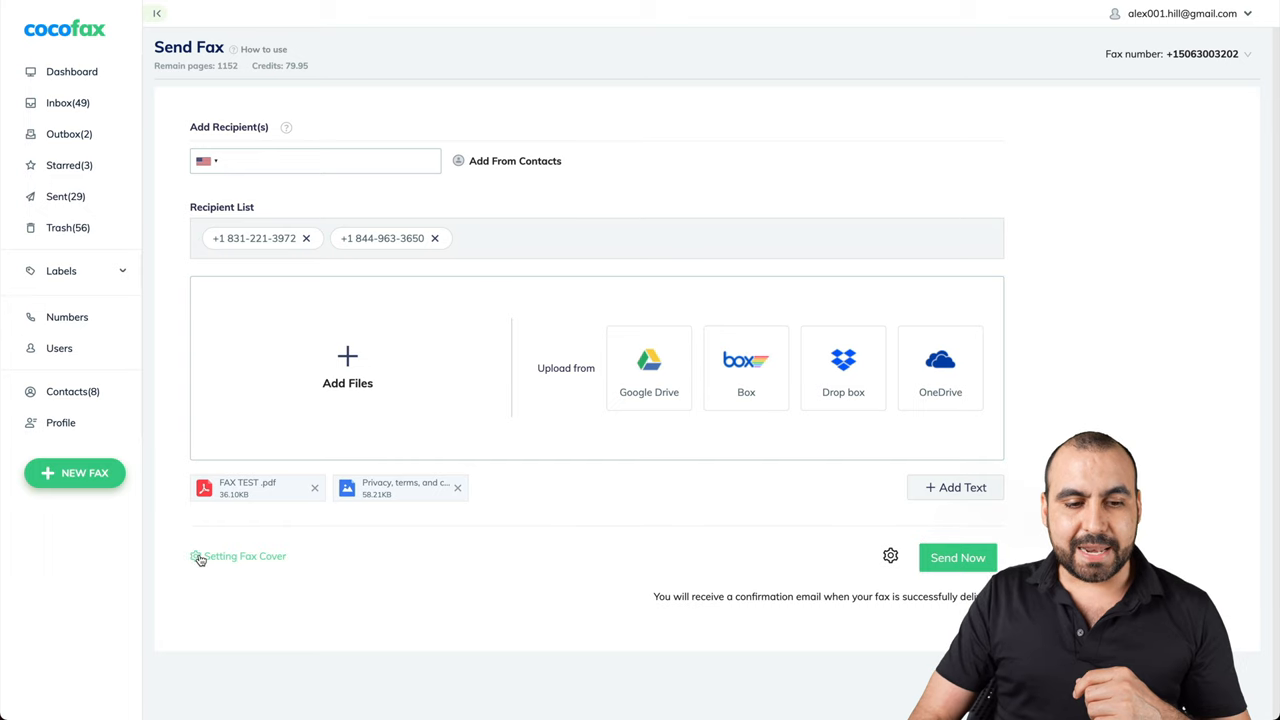
- Preview the fax cover, add a text page reading 'Test', and send the fax
click(244, 556)
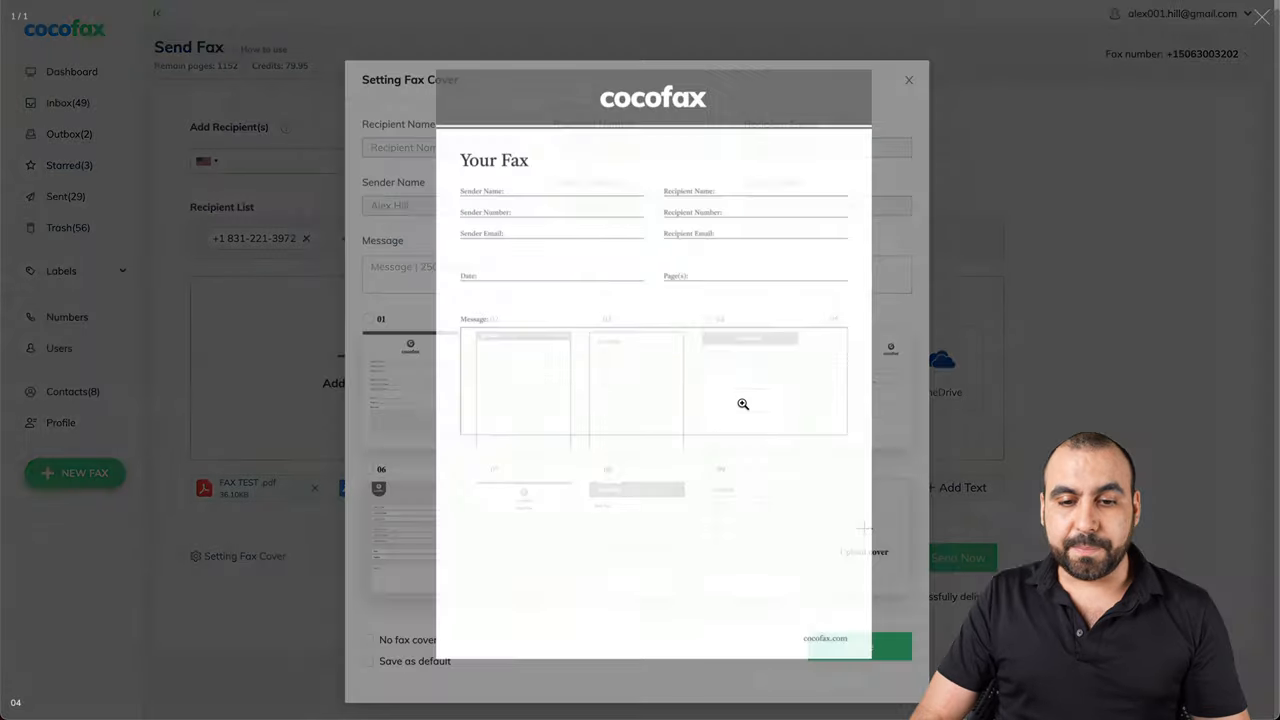
click(744, 404)
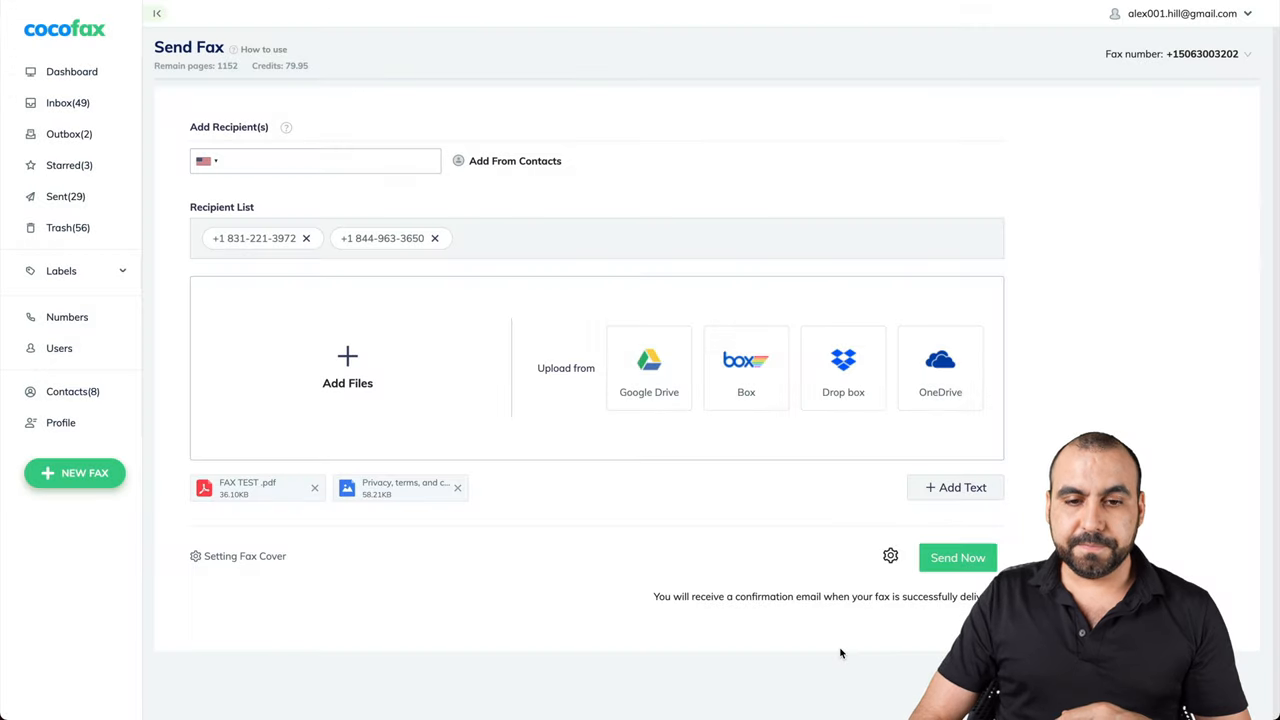
mouse_move(888, 483)
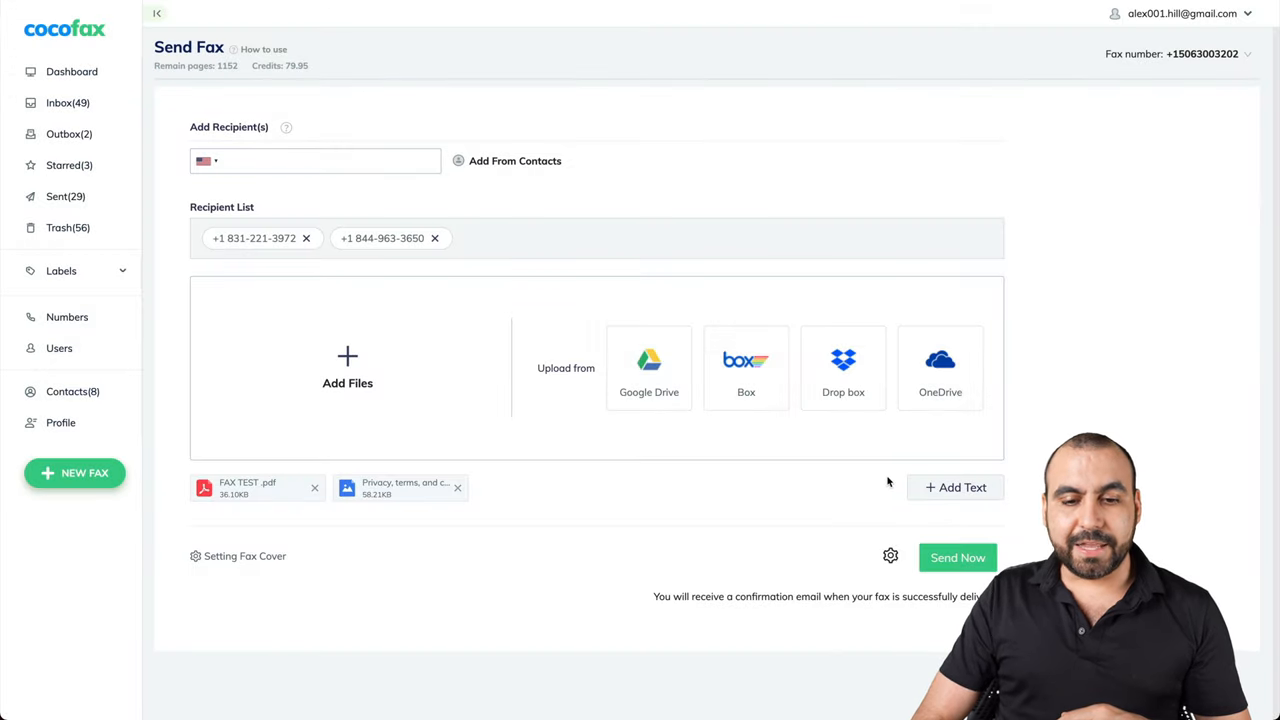
click(954, 487)
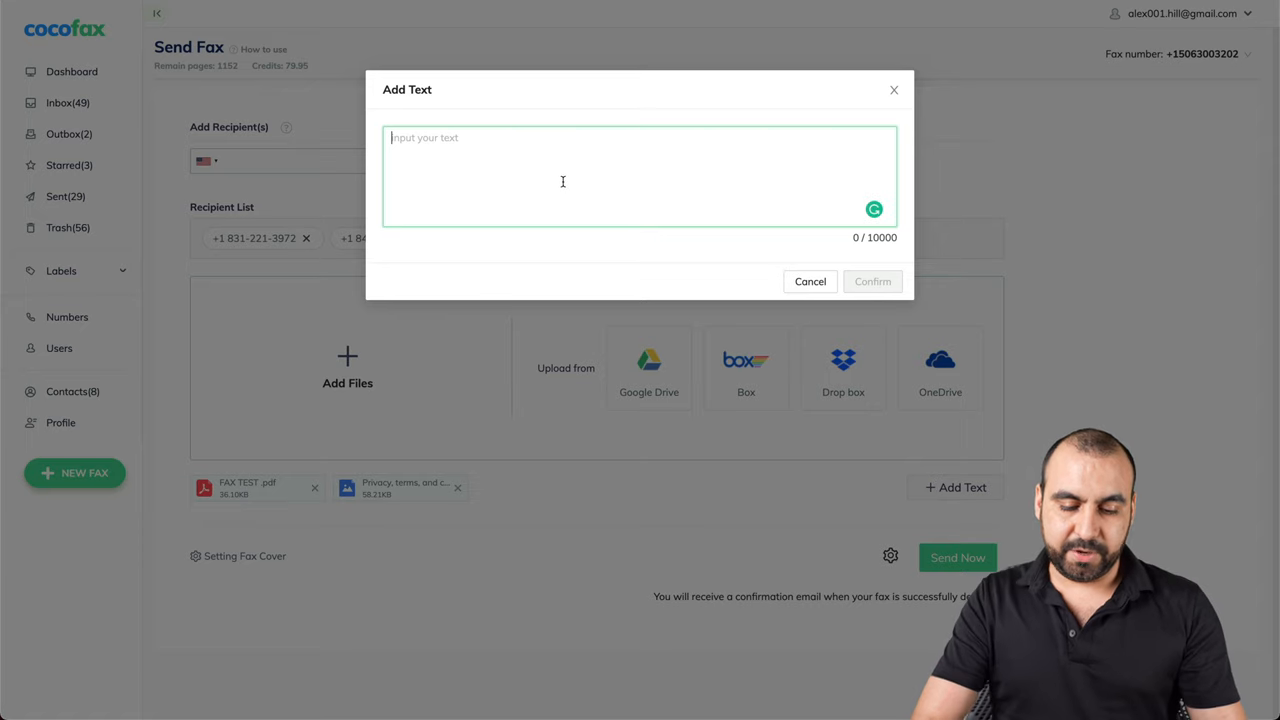
text(Test)
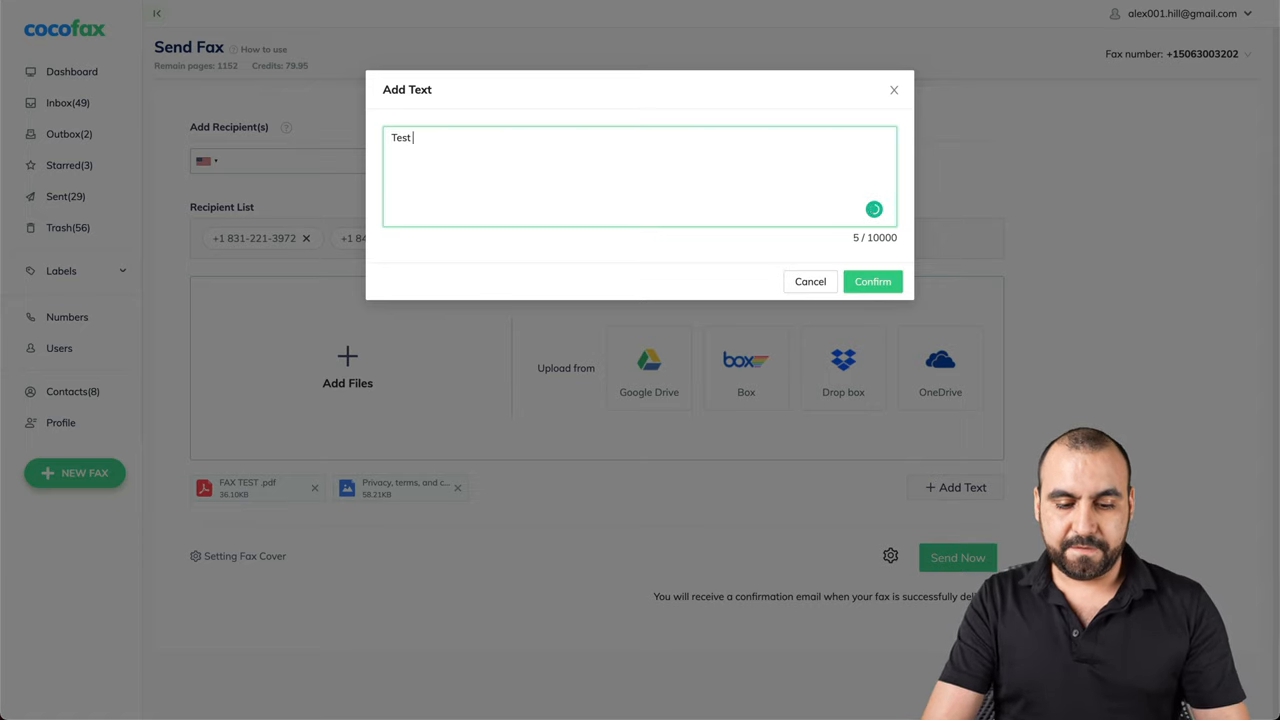
click(871, 281)
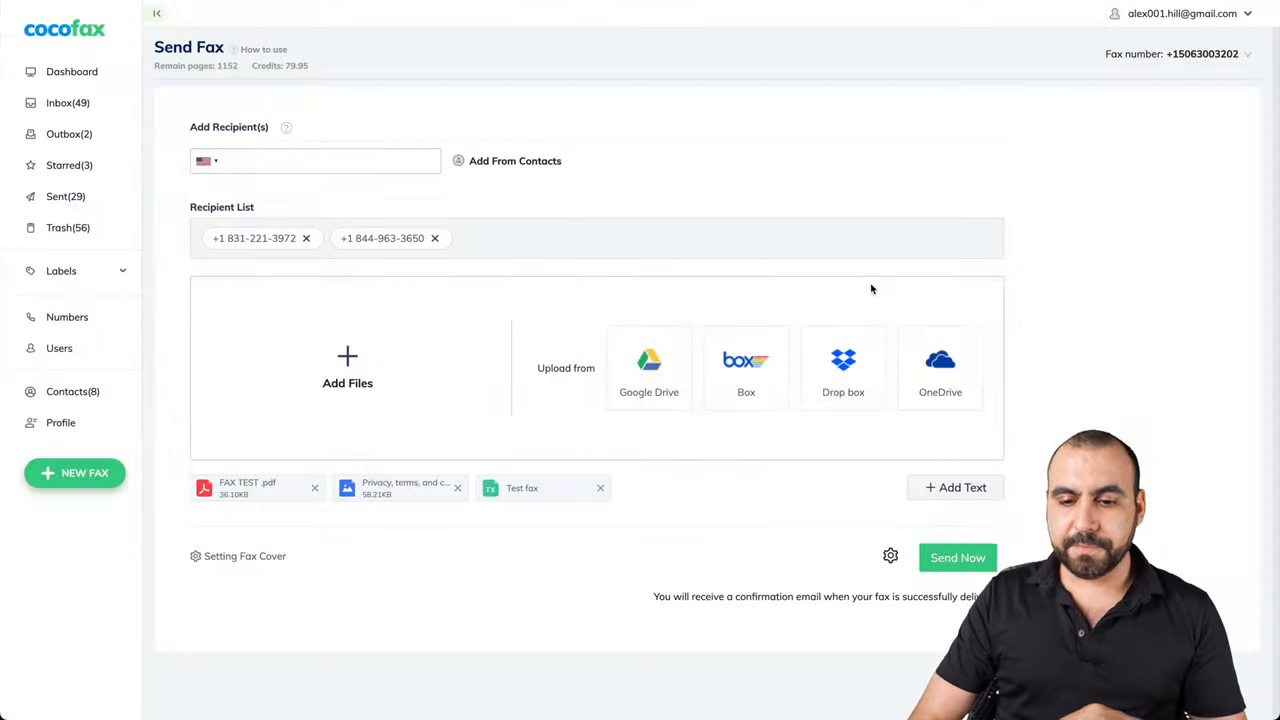
click(957, 557)
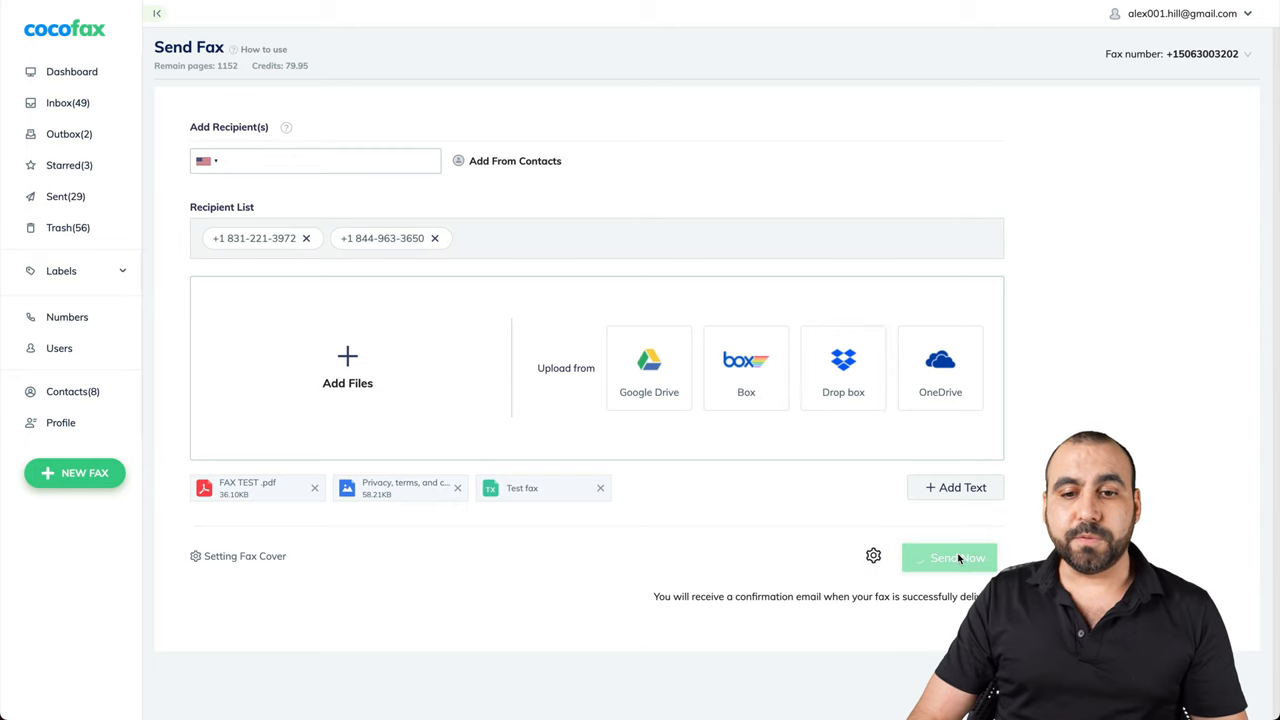
- View the Outbox status of the faxes to Peter and Allen
click(948, 557)
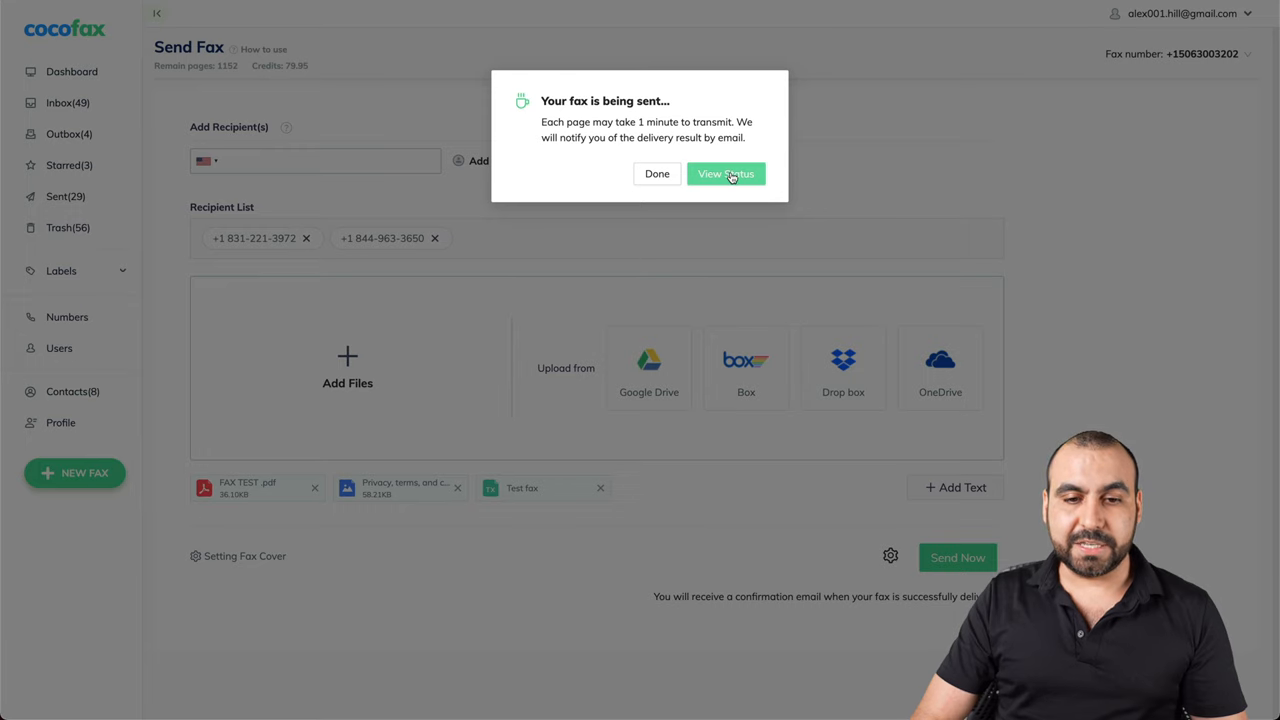
click(726, 173)
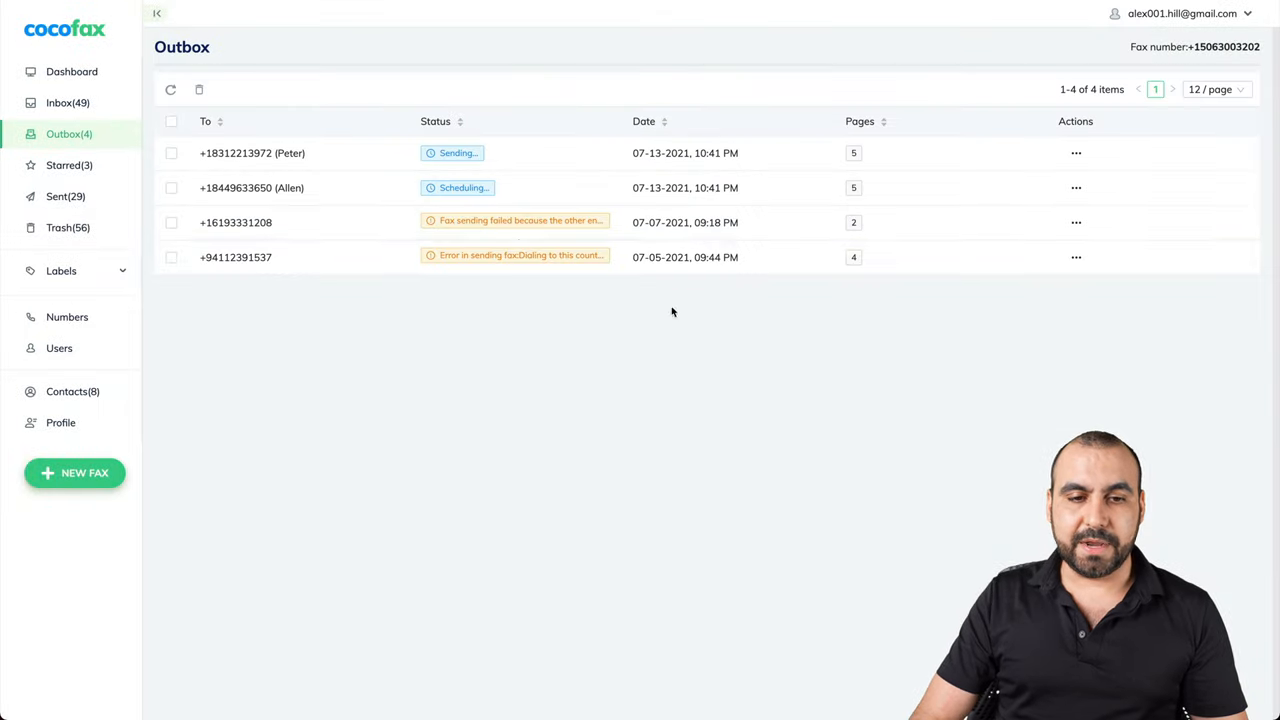
mouse_move(290, 188)
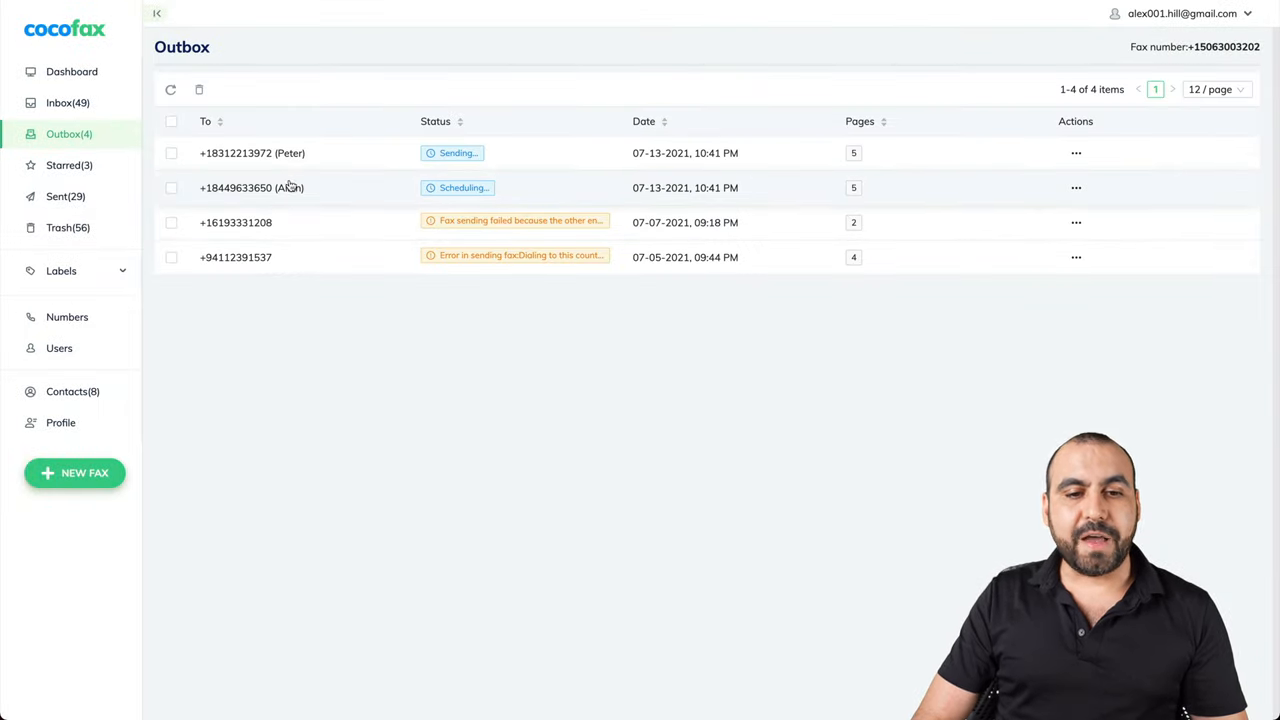
mouse_move(456, 153)
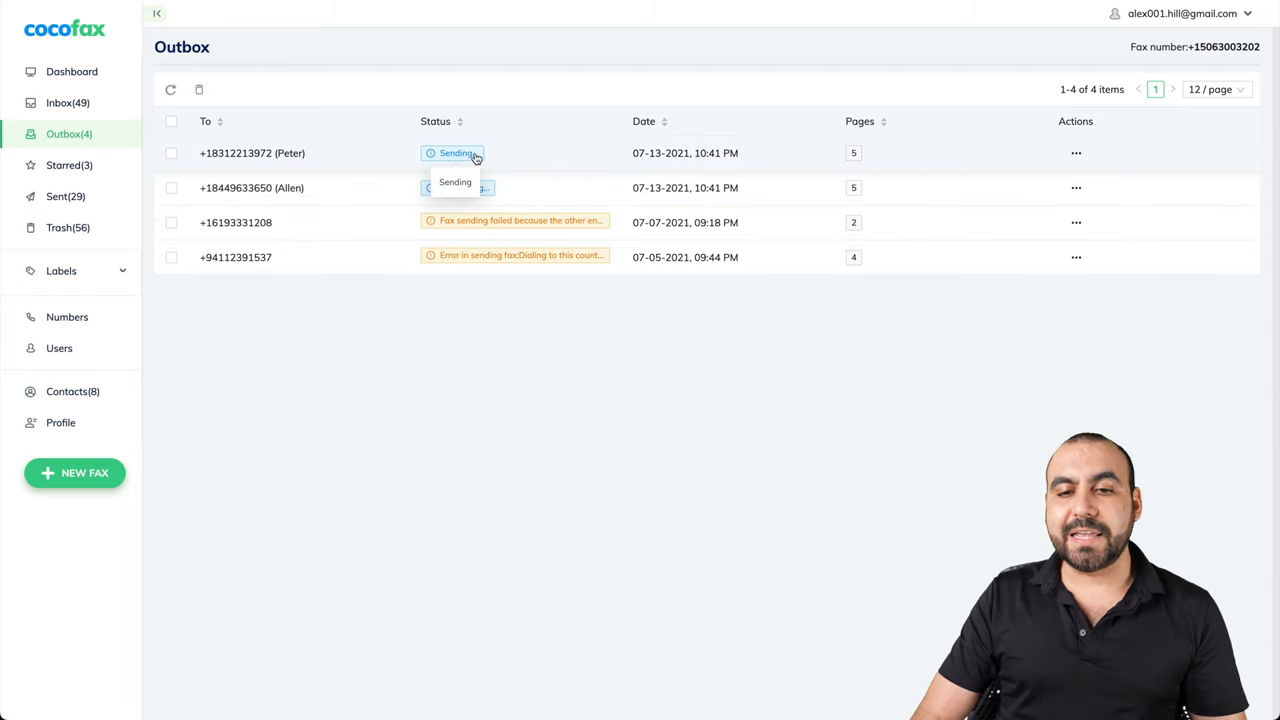
mouse_move(500, 189)
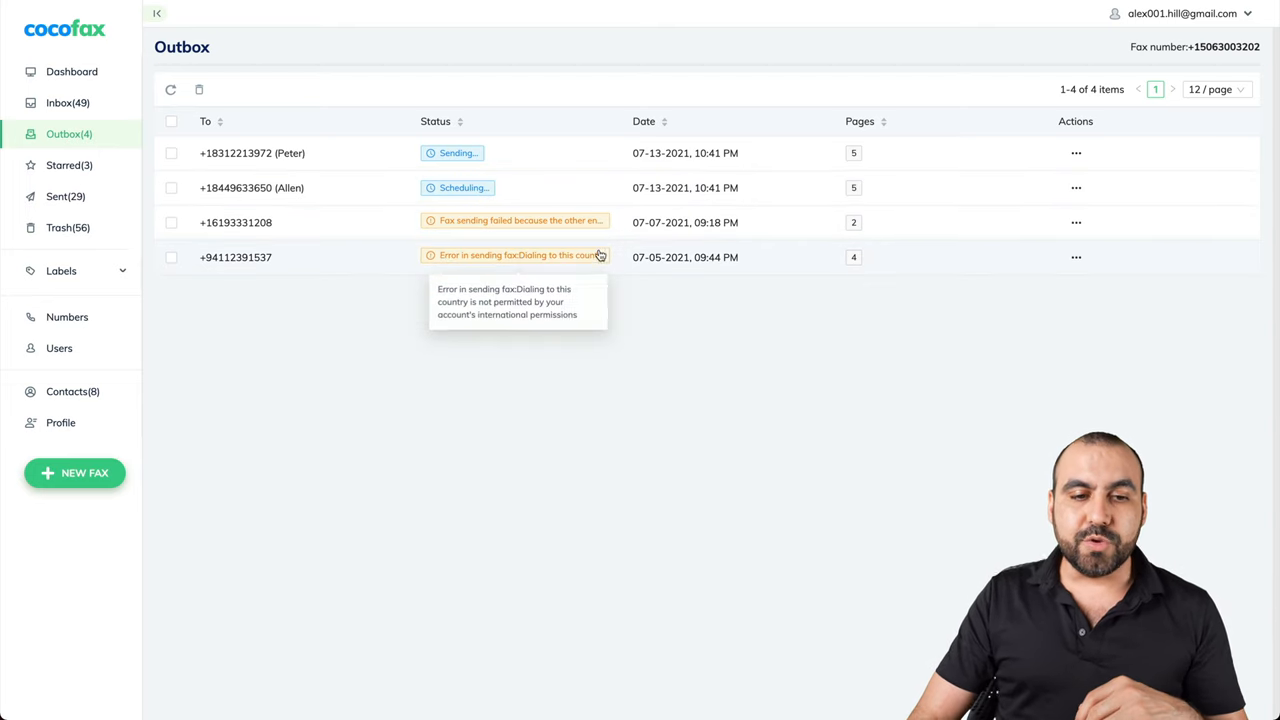
mouse_move(641, 301)
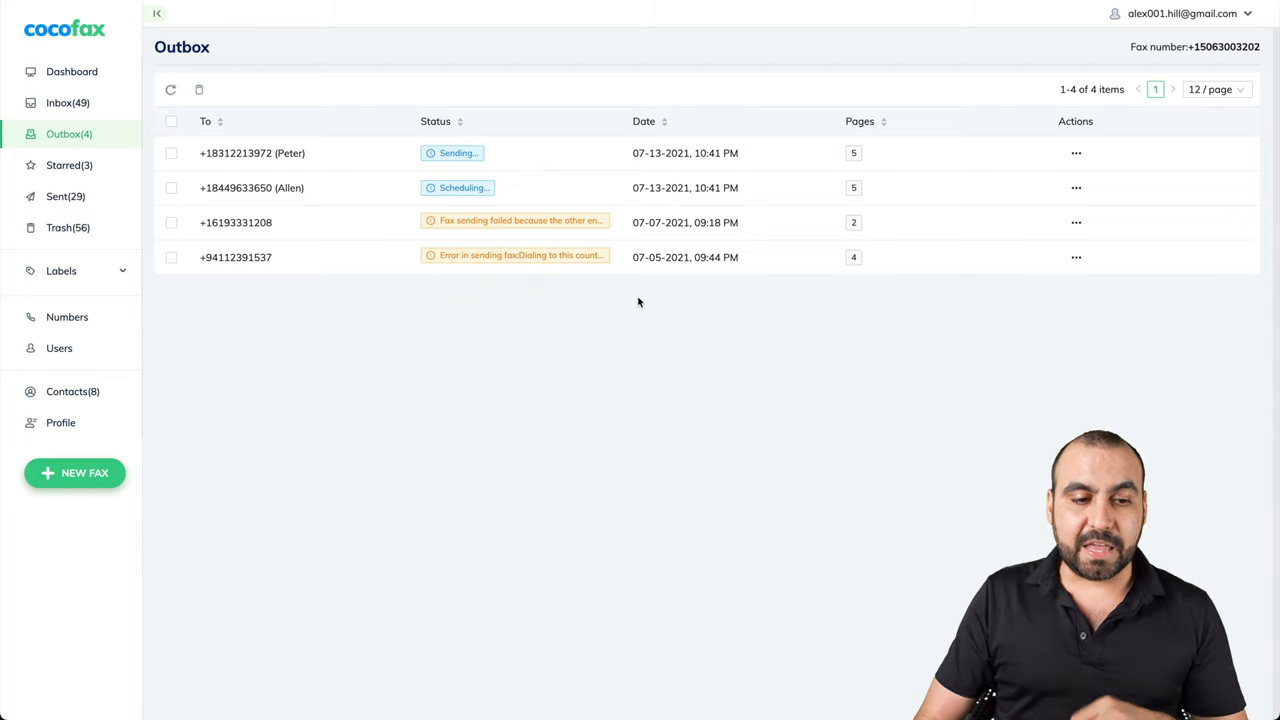
- Start another fax and attach the MENU COMPLETO PDF from Google Drive
click(74, 473)
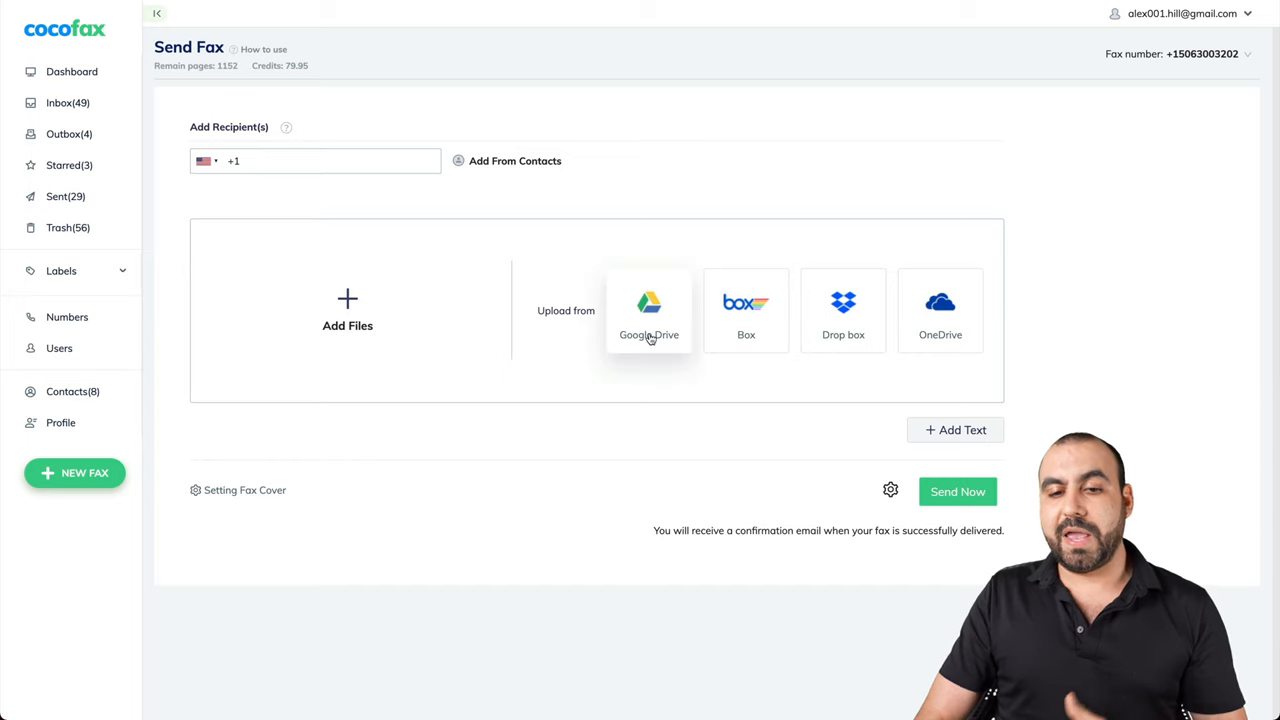
mouse_move(657, 356)
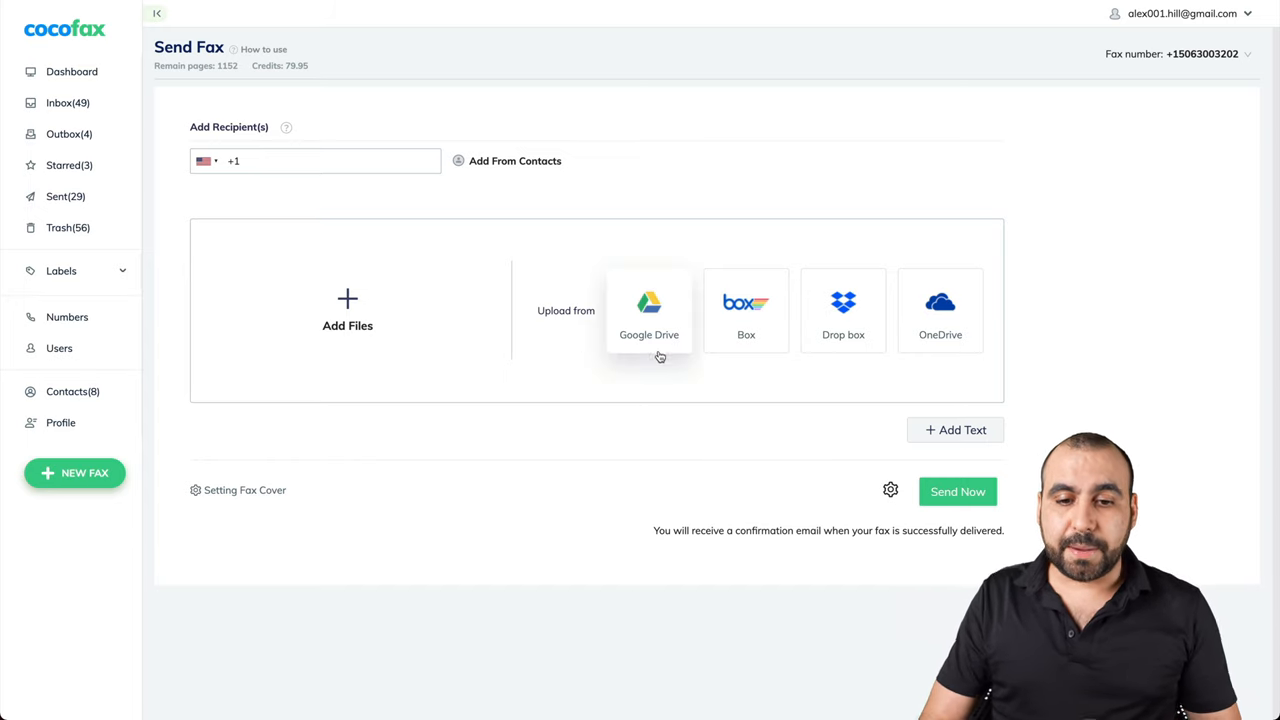
mouse_move(843, 340)
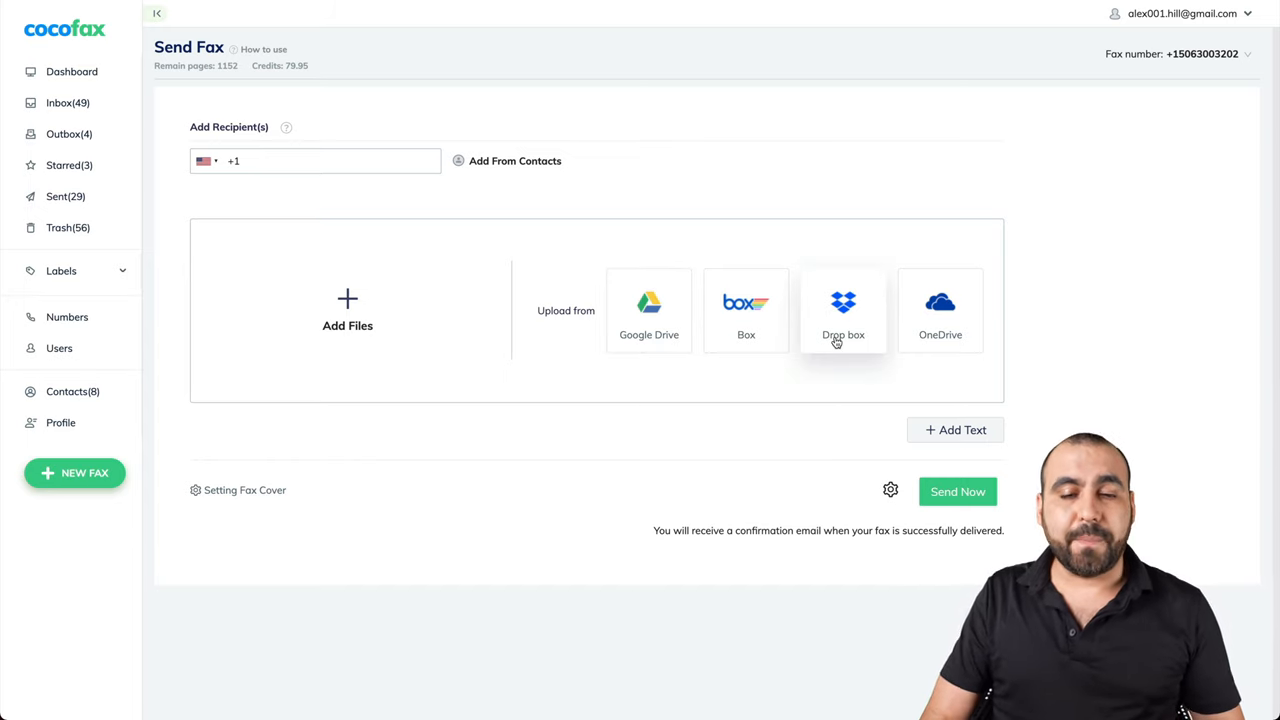
mouse_move(649, 320)
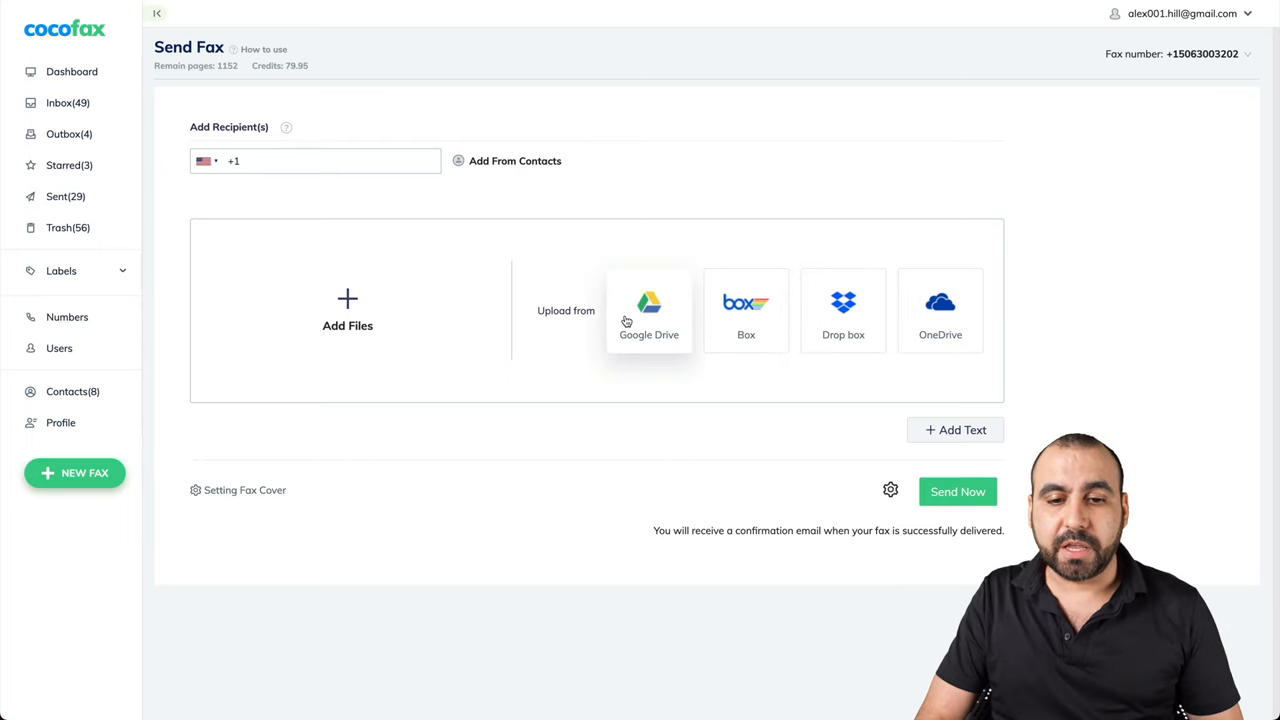
click(649, 310)
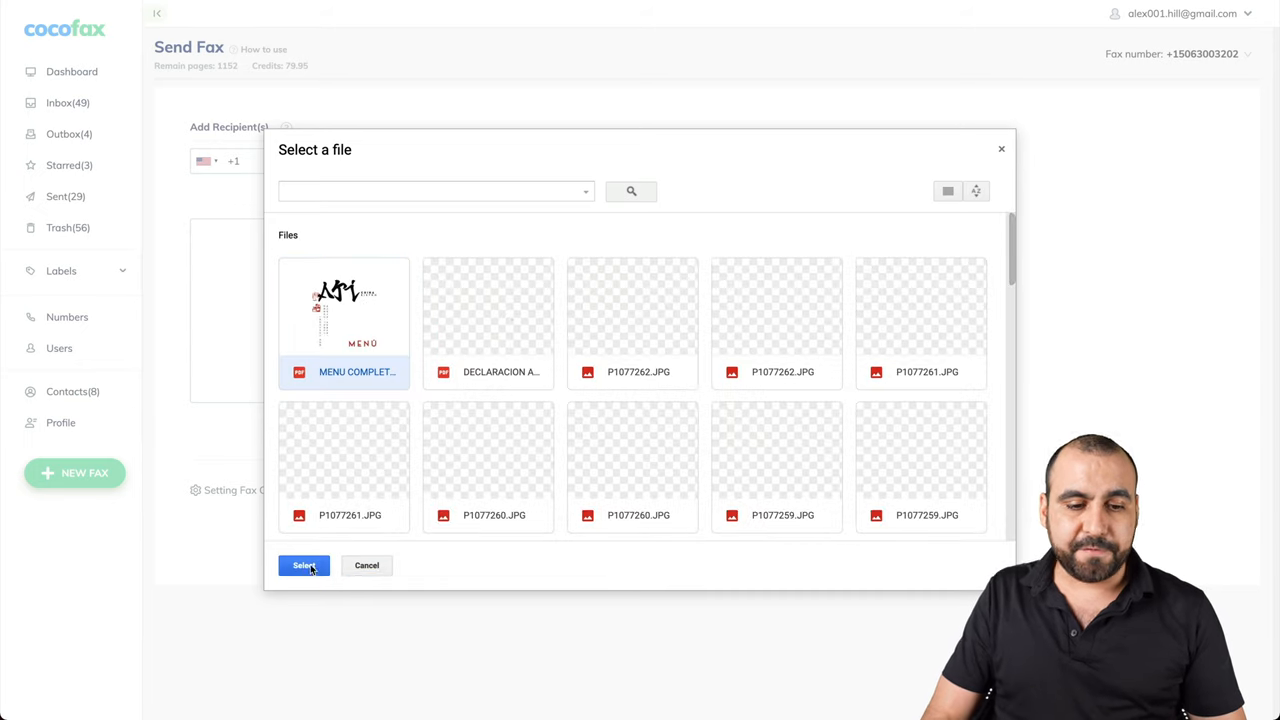
click(304, 565)
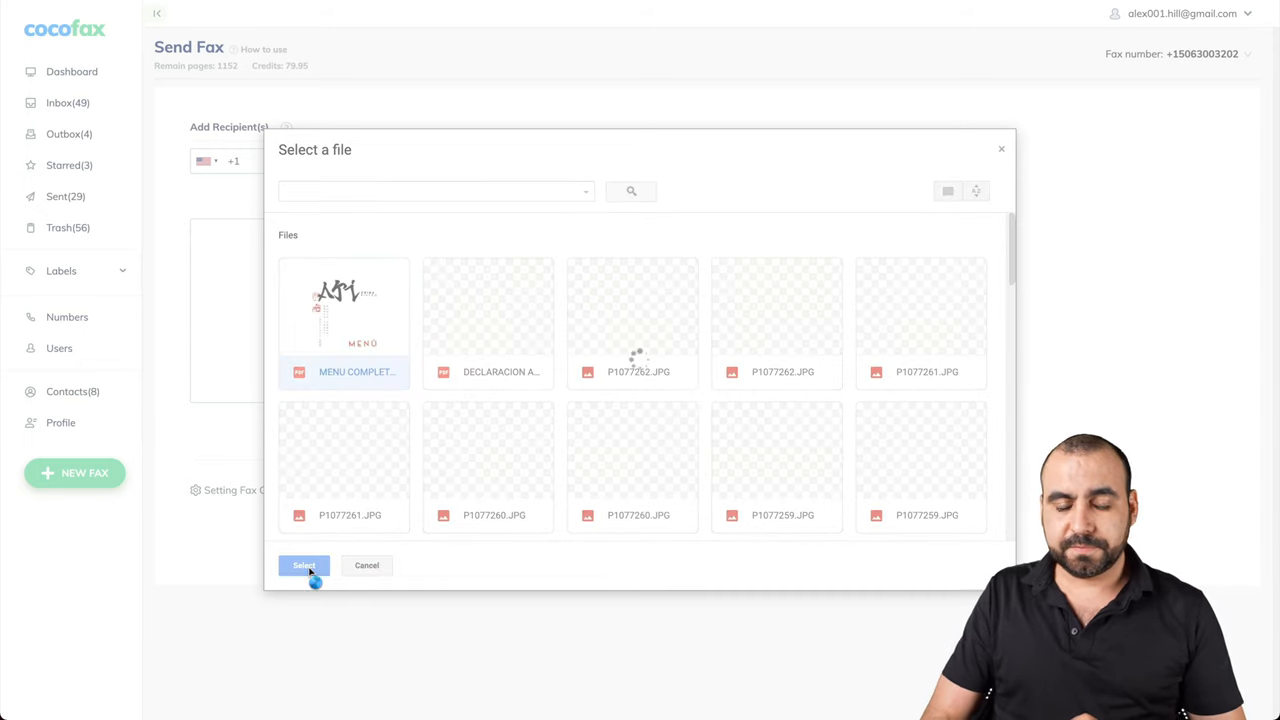
click(303, 565)
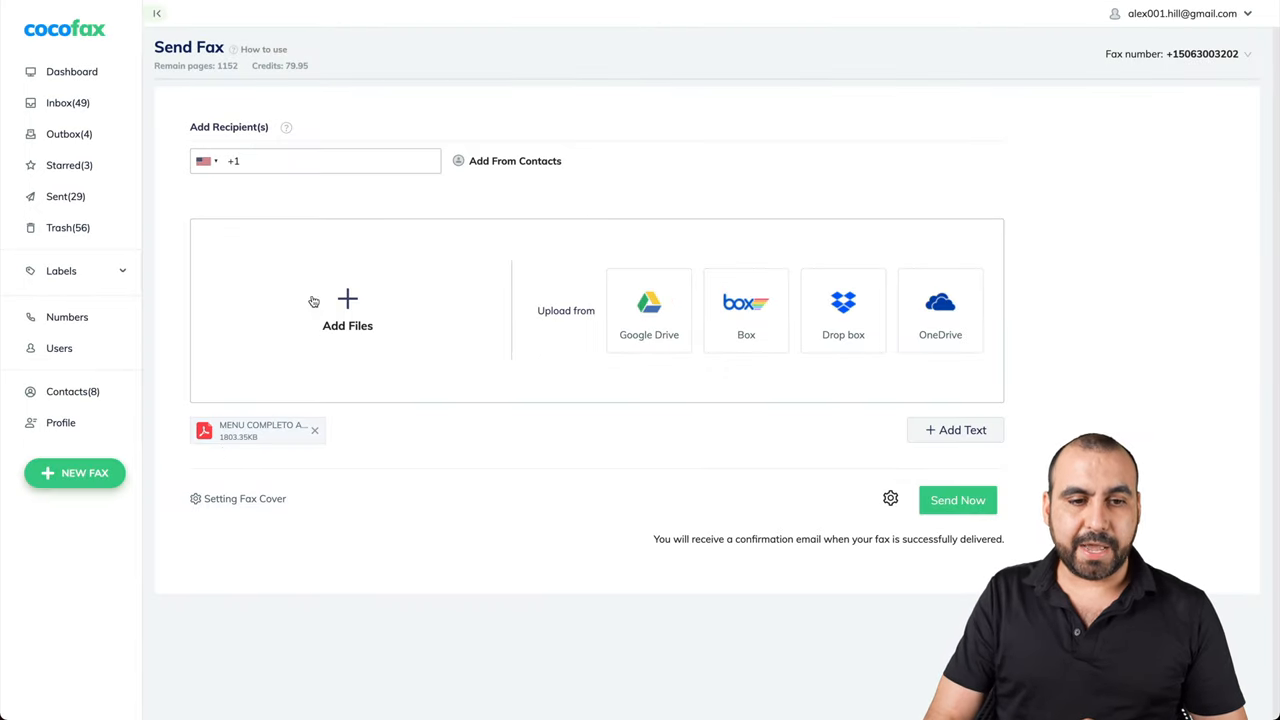
click(315, 161)
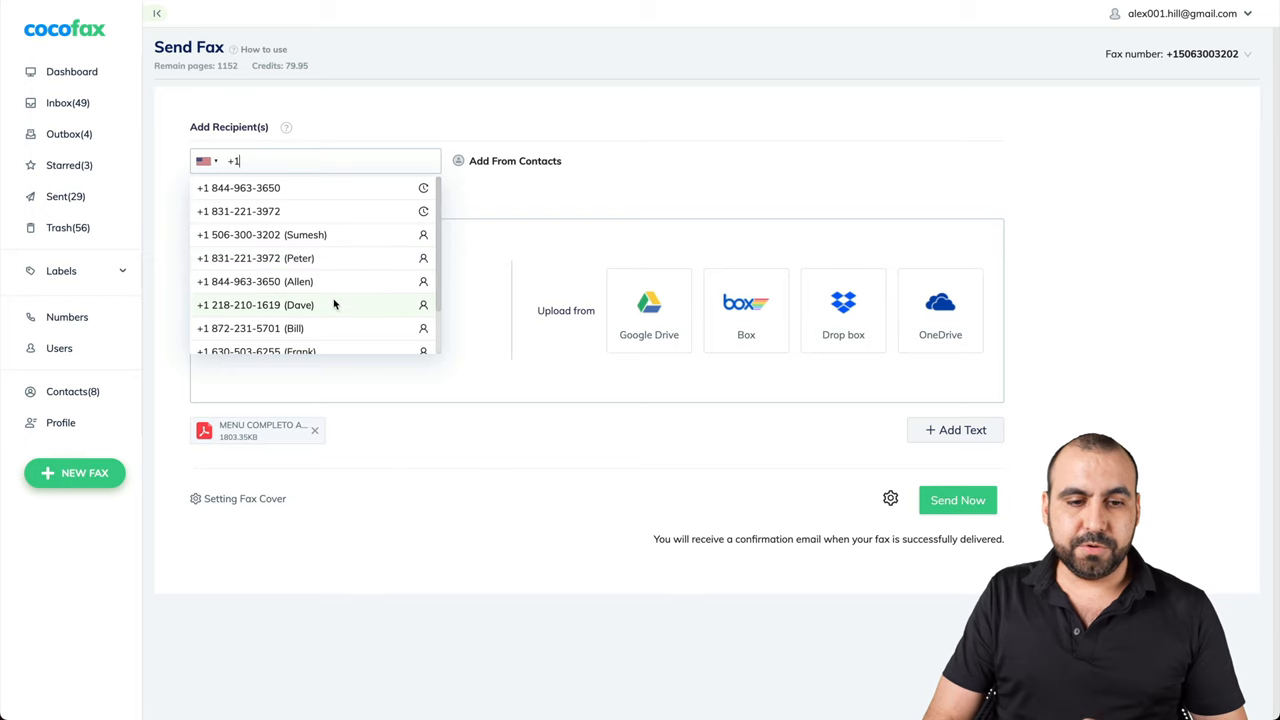
click(255, 305)
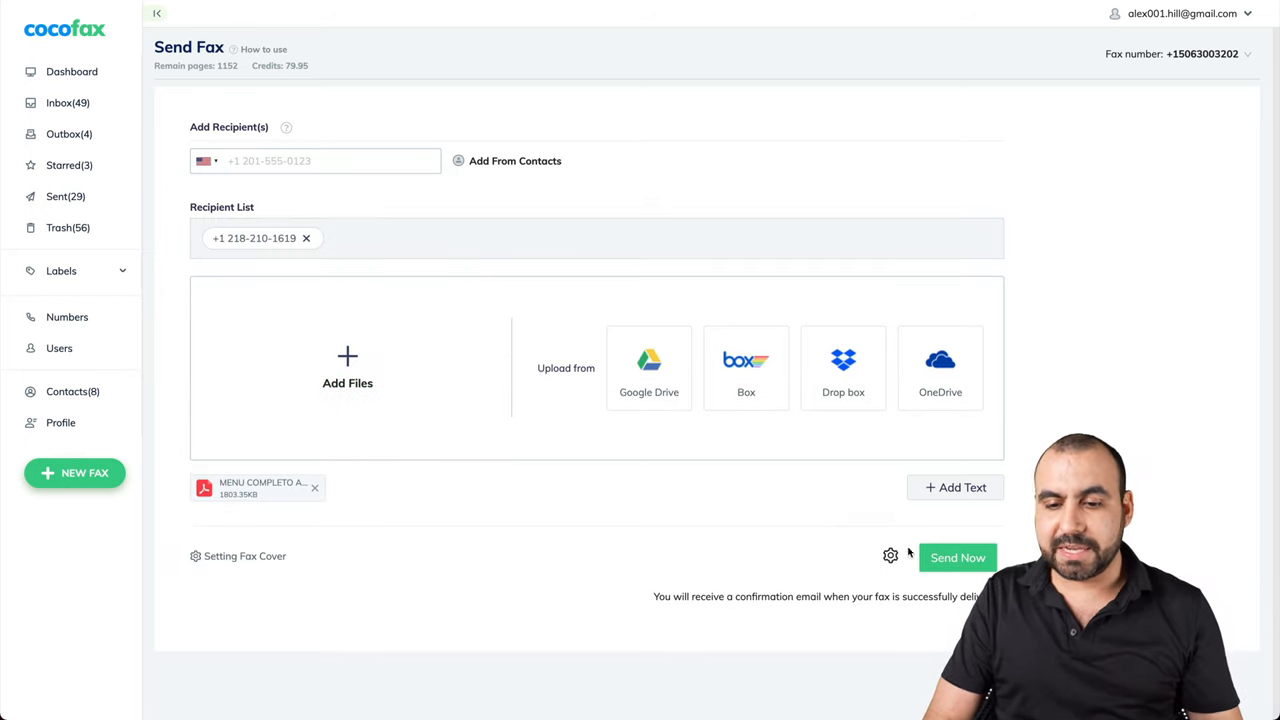
click(956, 557)
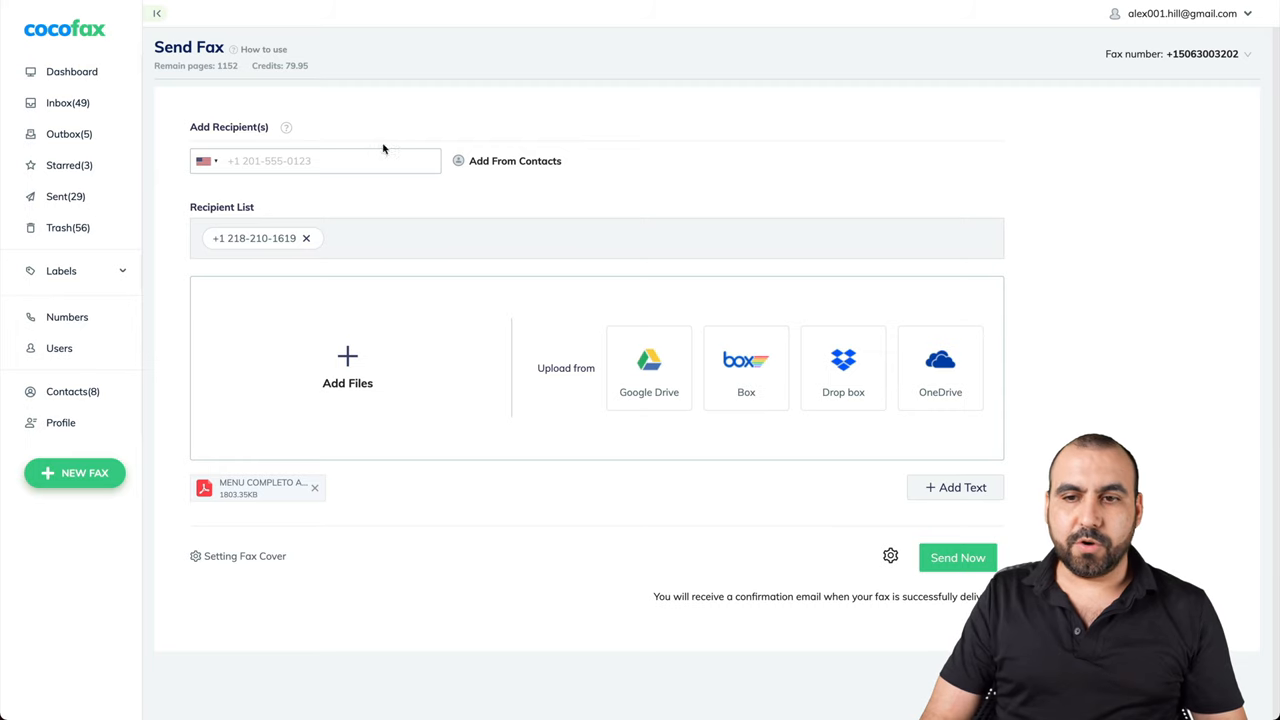
click(68, 134)
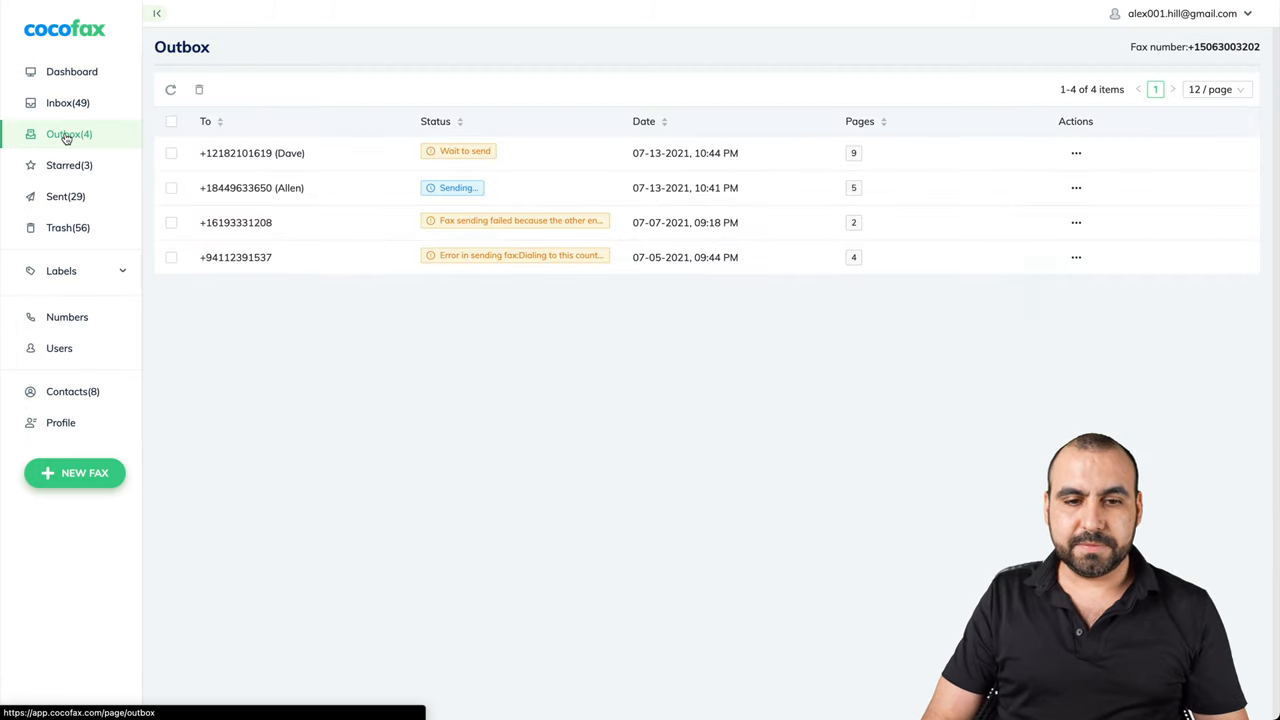
mouse_move(465, 151)
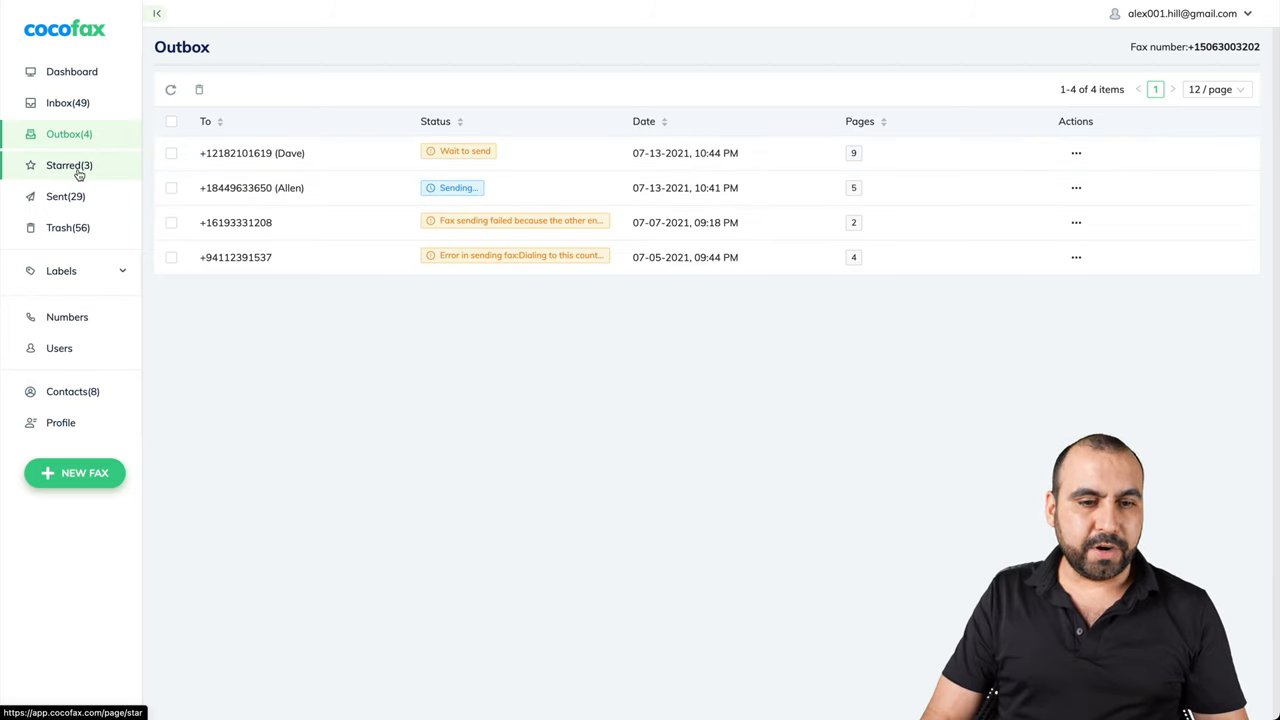
- Review the 30 sent faxes, then return to the dashboard
click(66, 196)
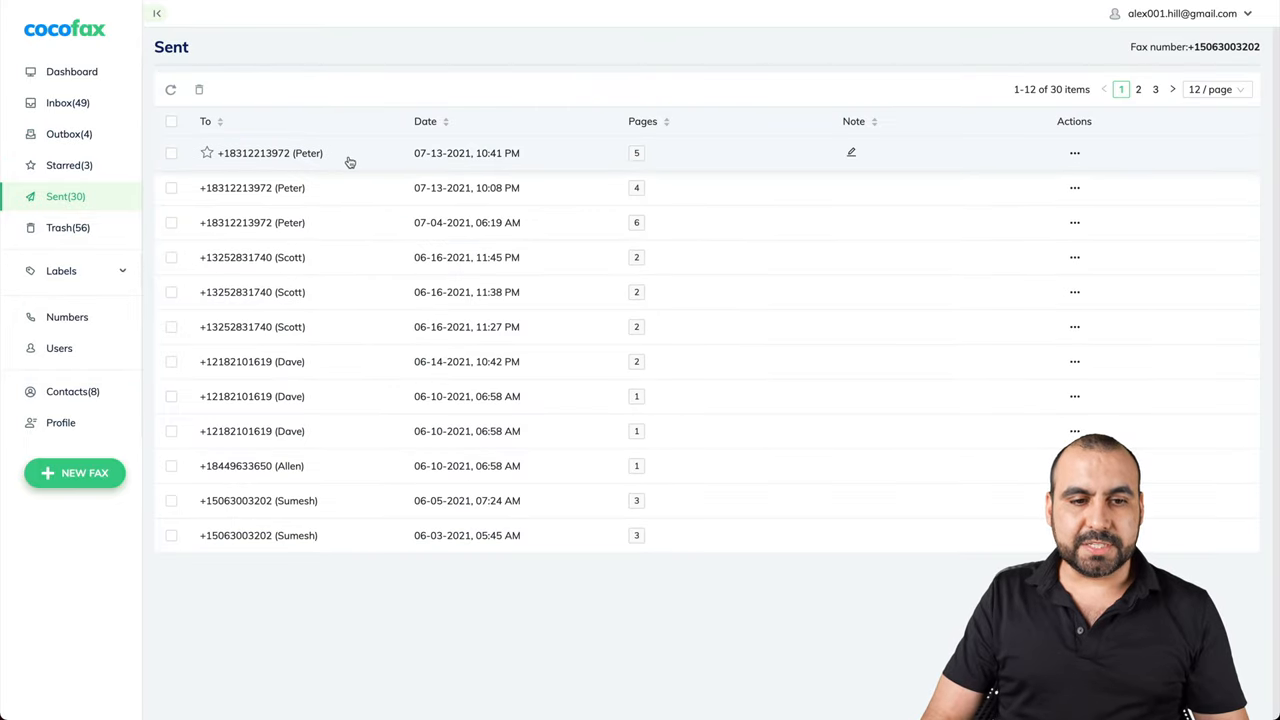
mouse_move(427, 164)
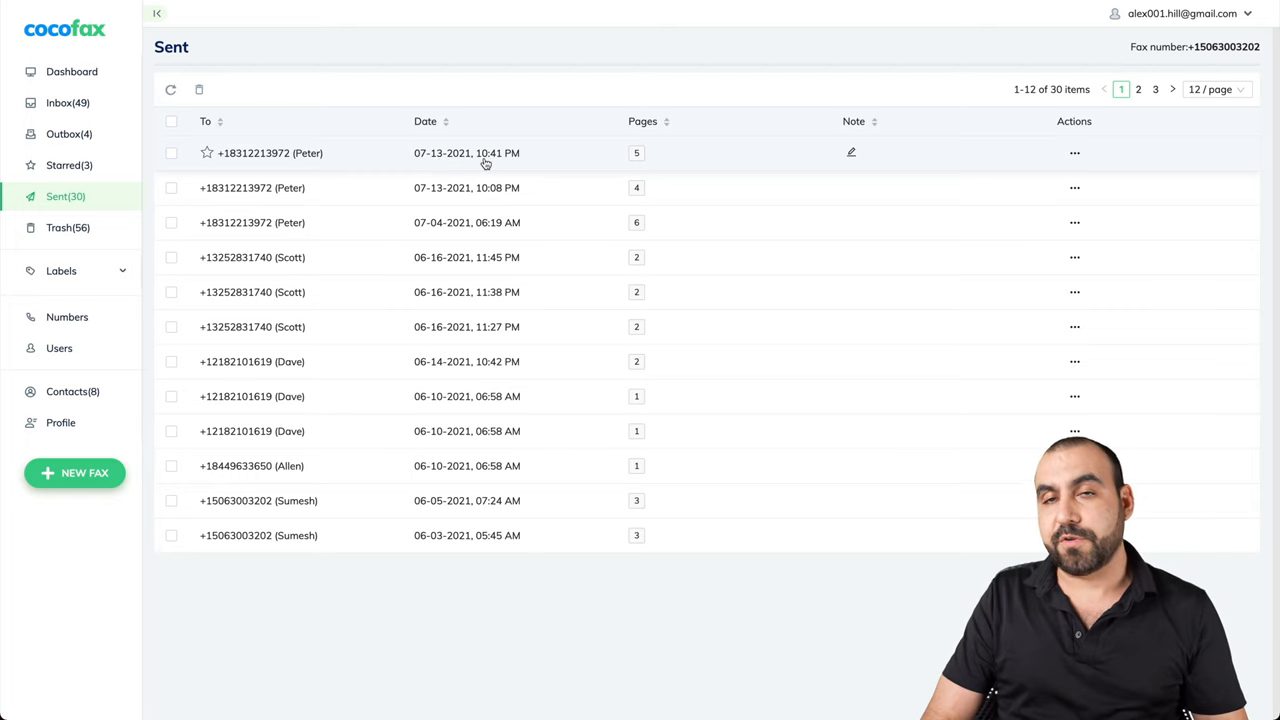
mouse_move(505, 157)
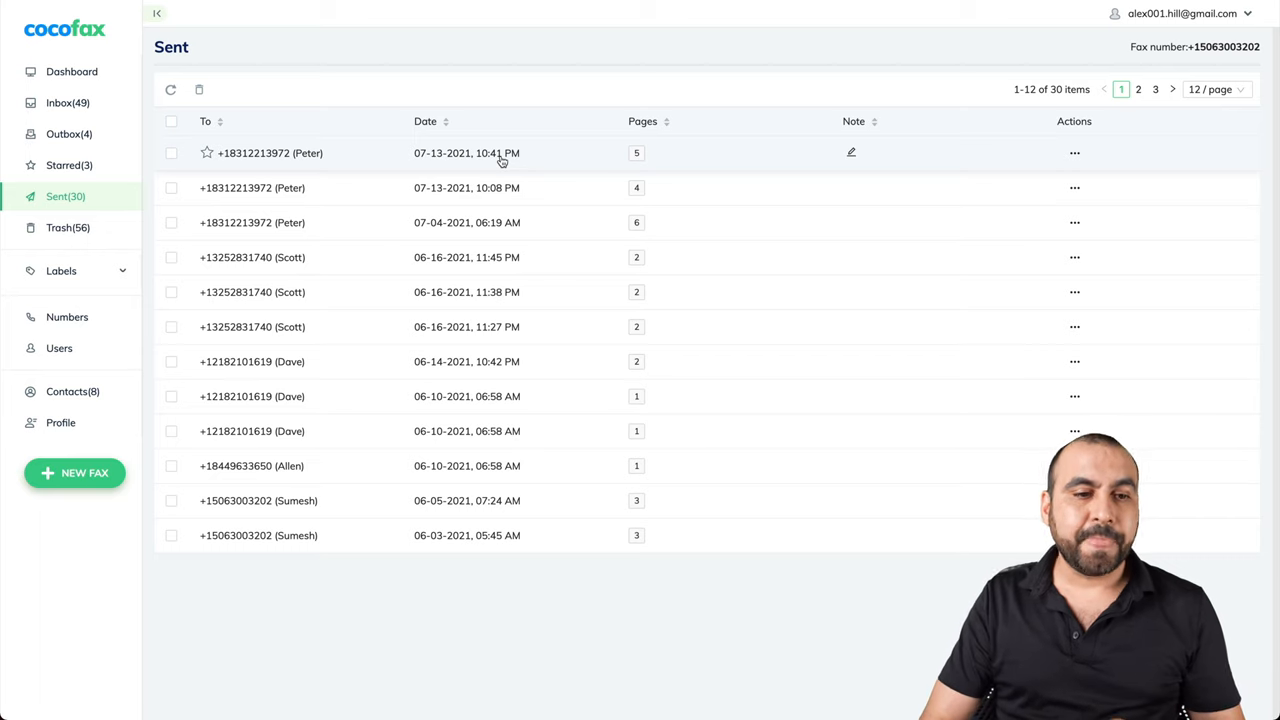
click(72, 71)
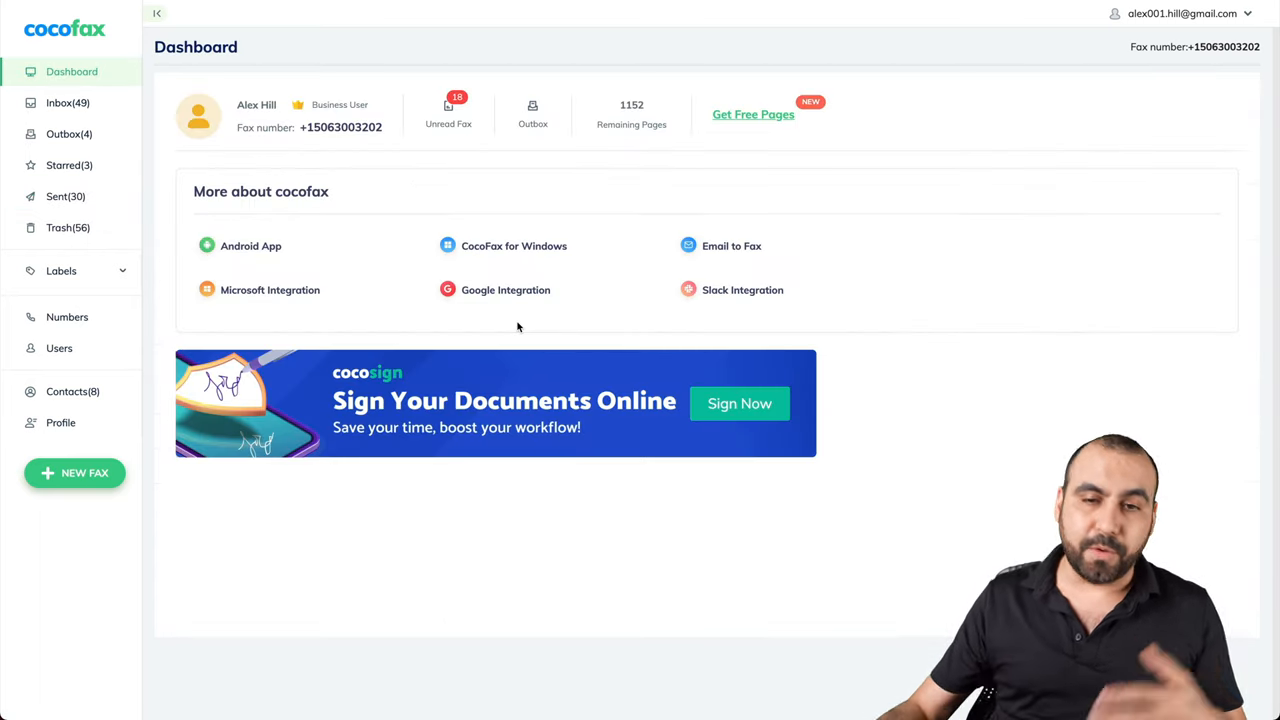
mouse_move(774, 687)
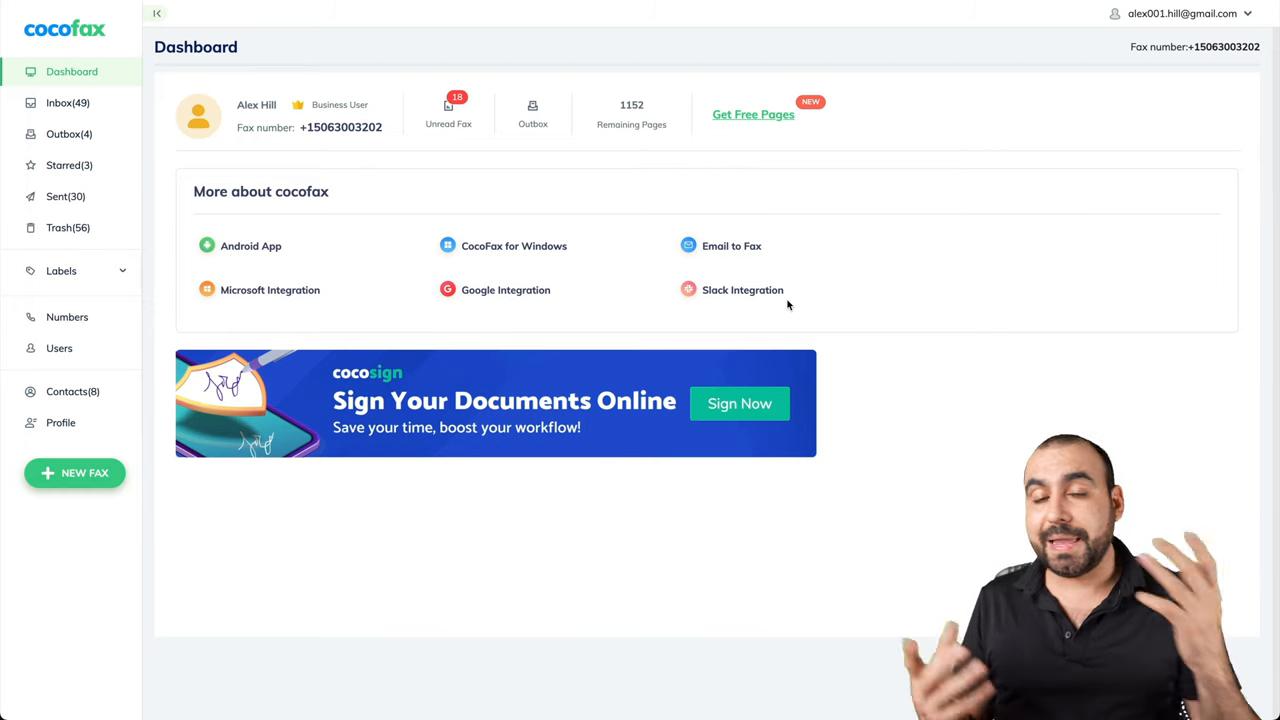
mouse_move(730, 290)
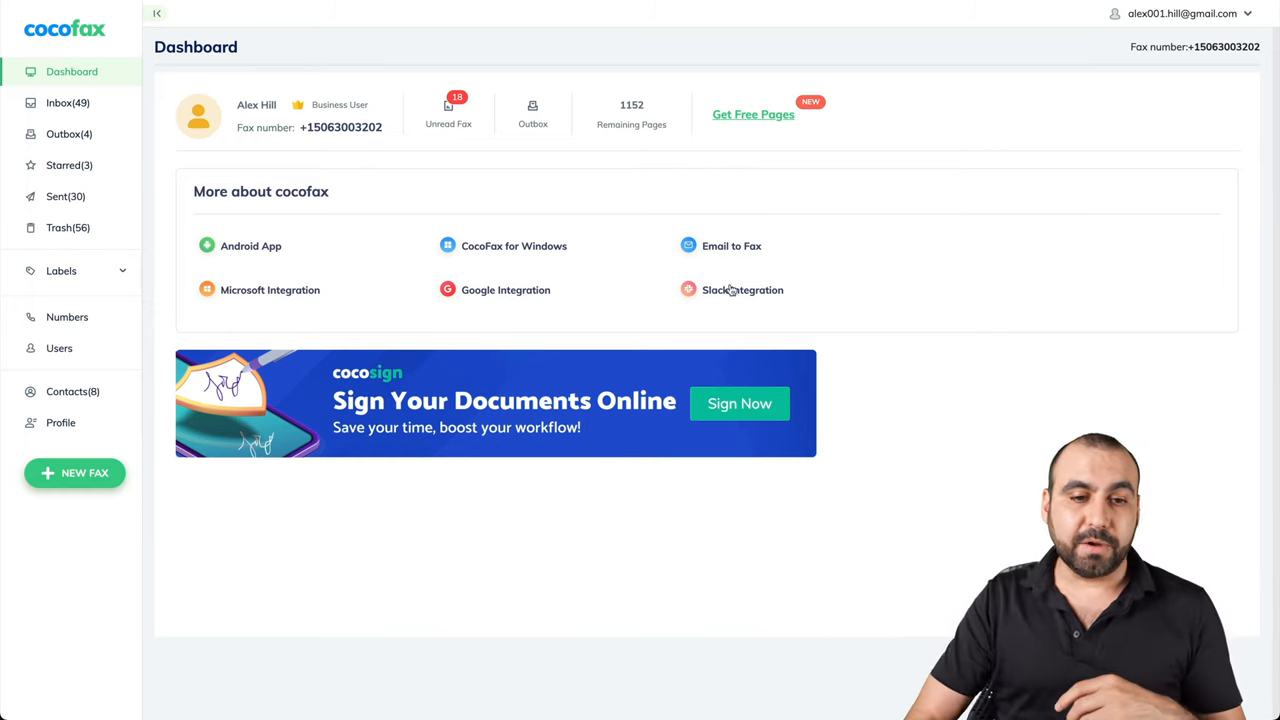
double_click(340, 127)
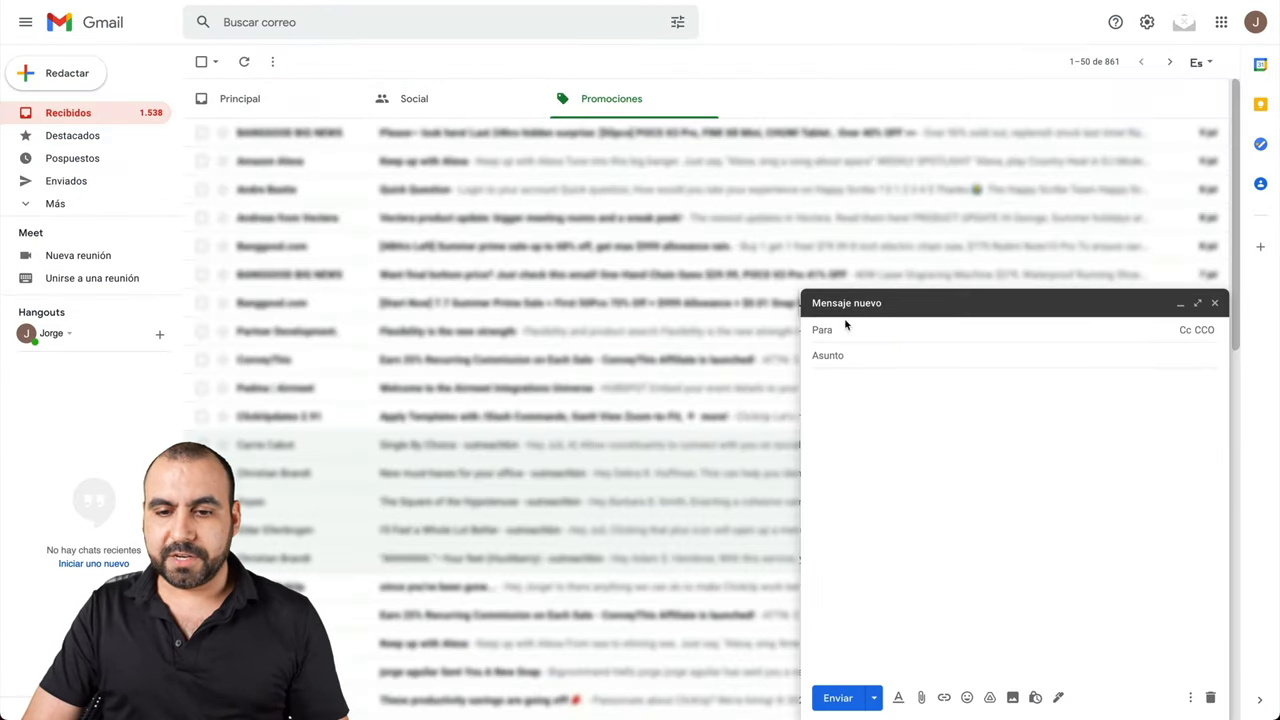
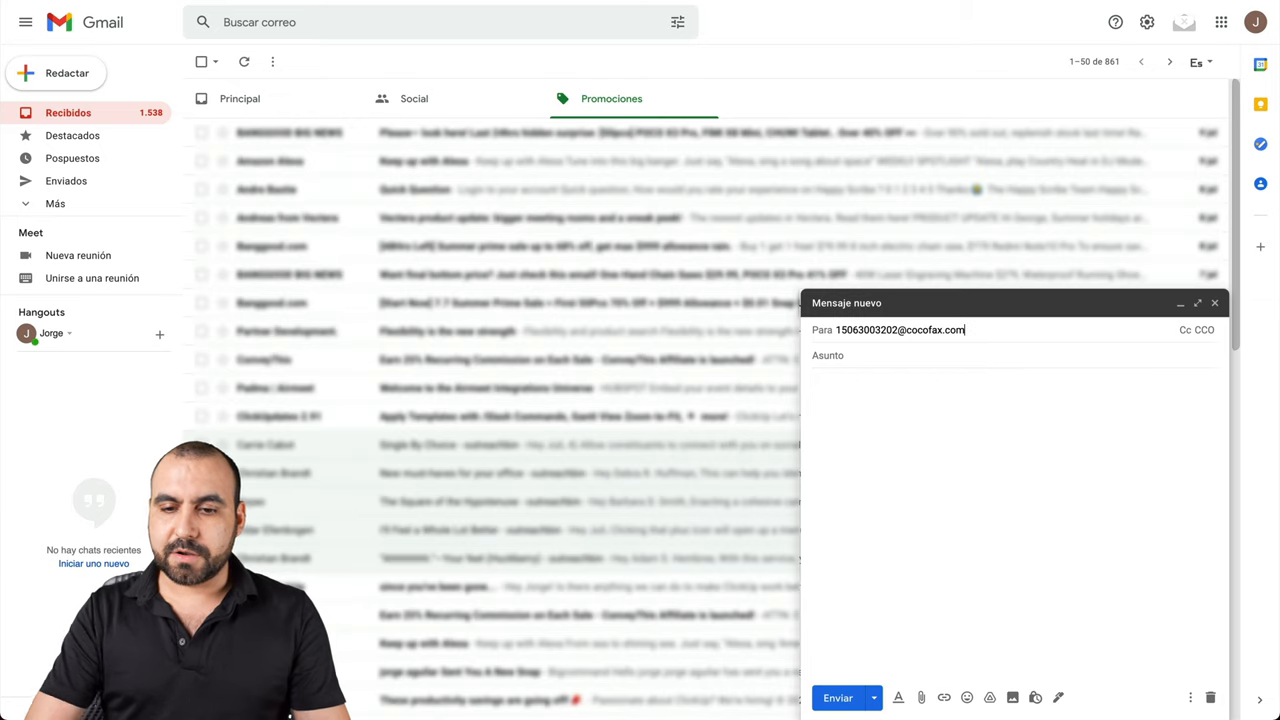
text(test)
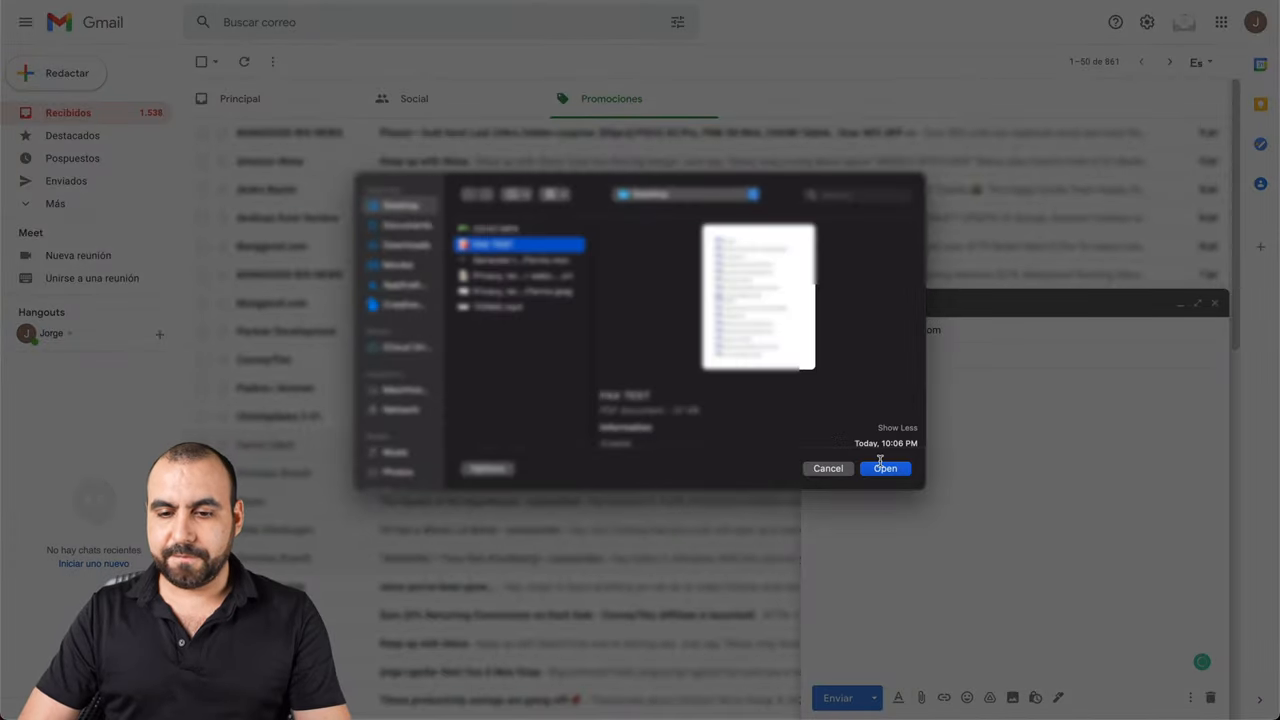
click(884, 468)
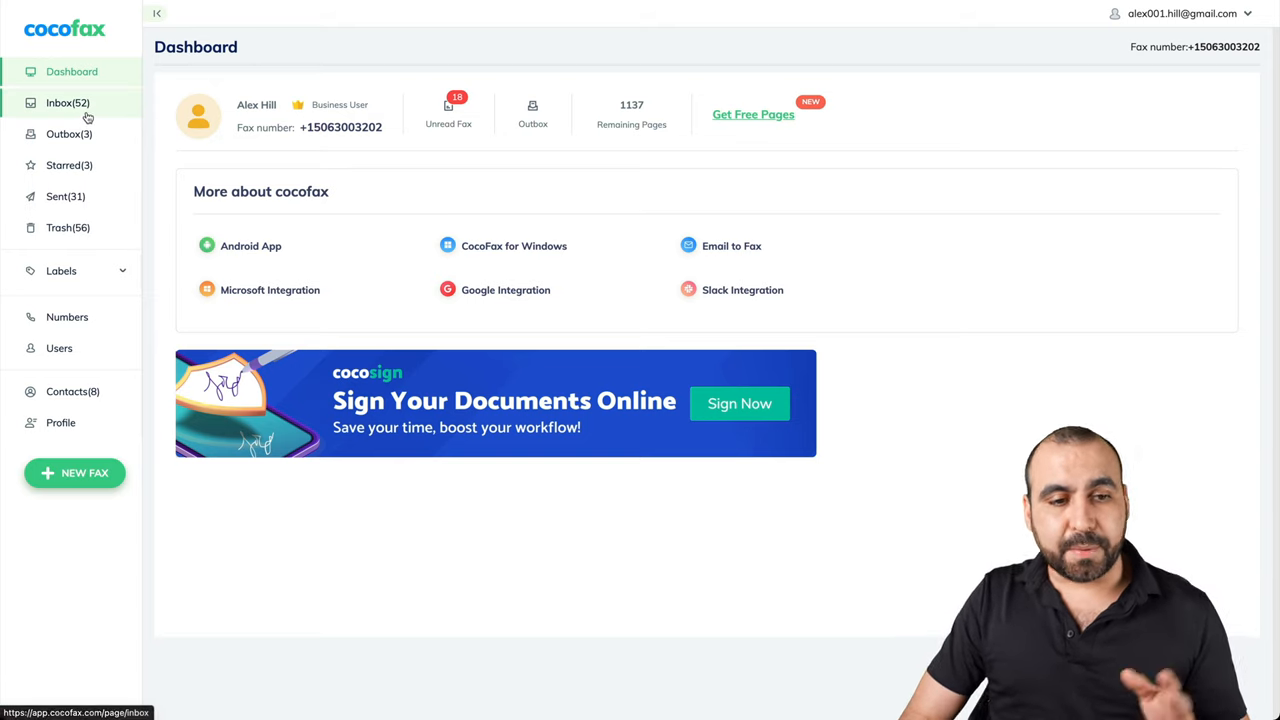
click(67, 102)
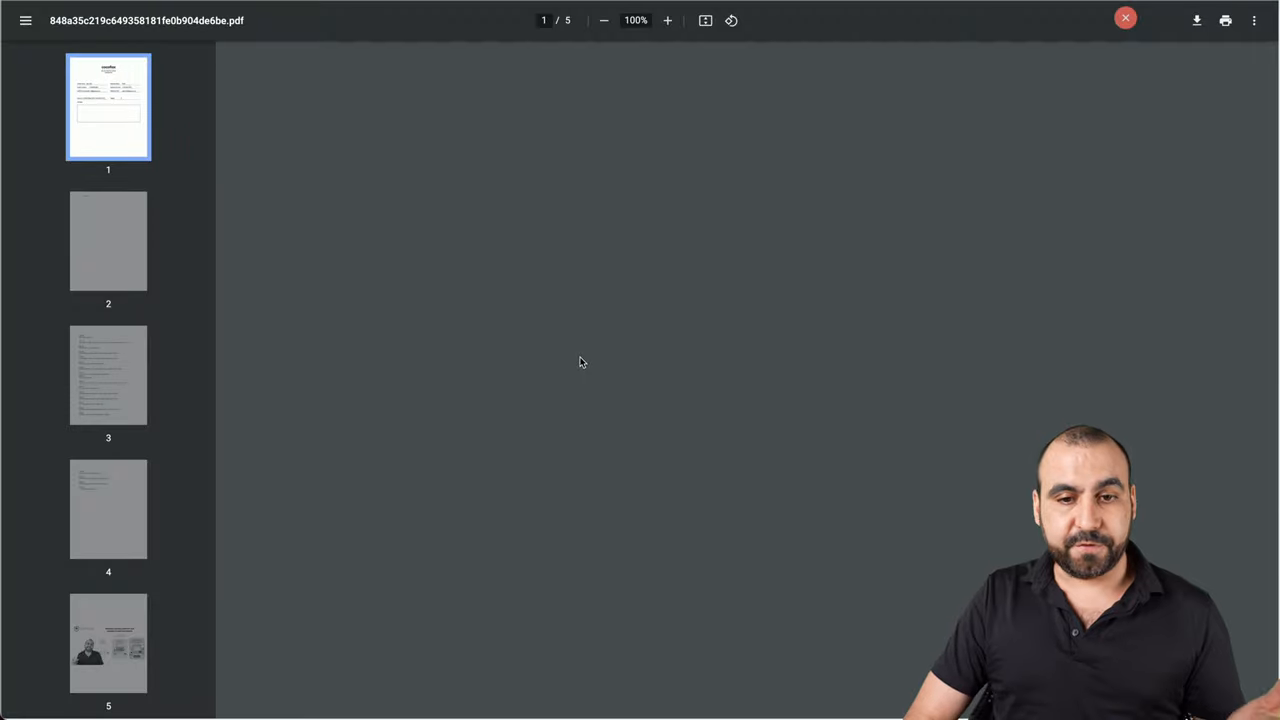
- Read page 3 of the received five-page fax, then close the PDF viewer
click(108, 241)
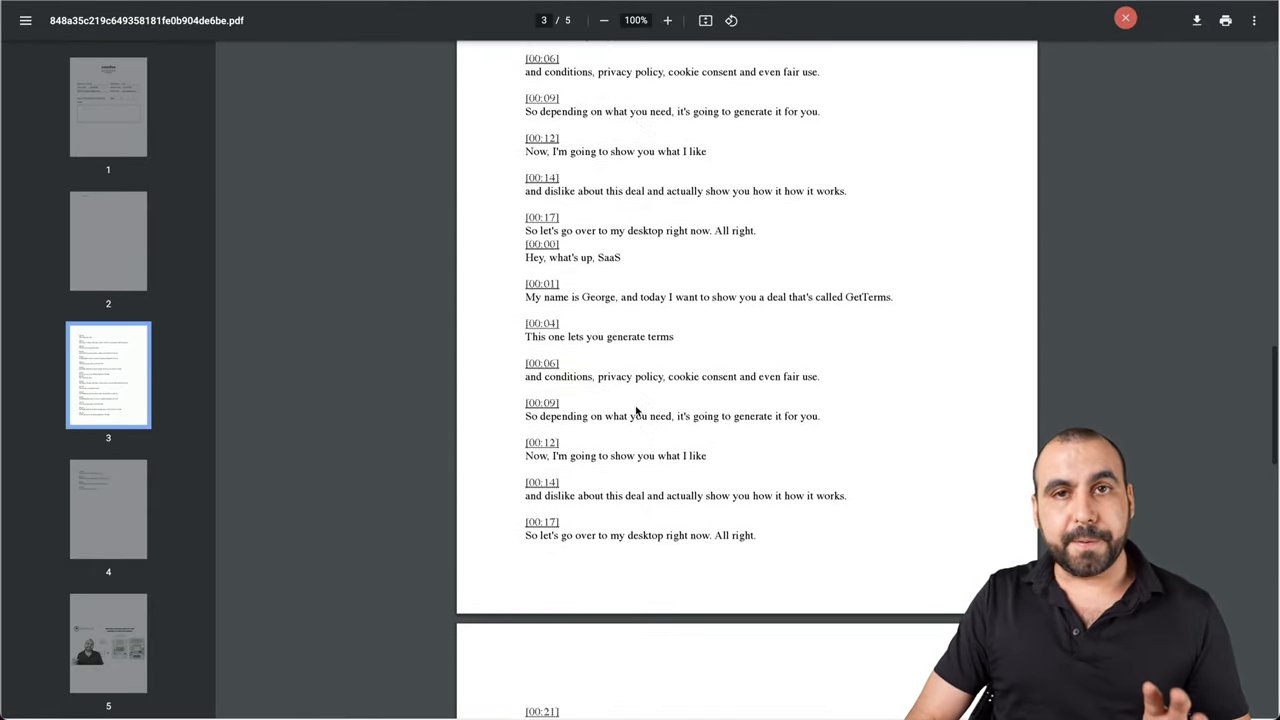
click(108, 643)
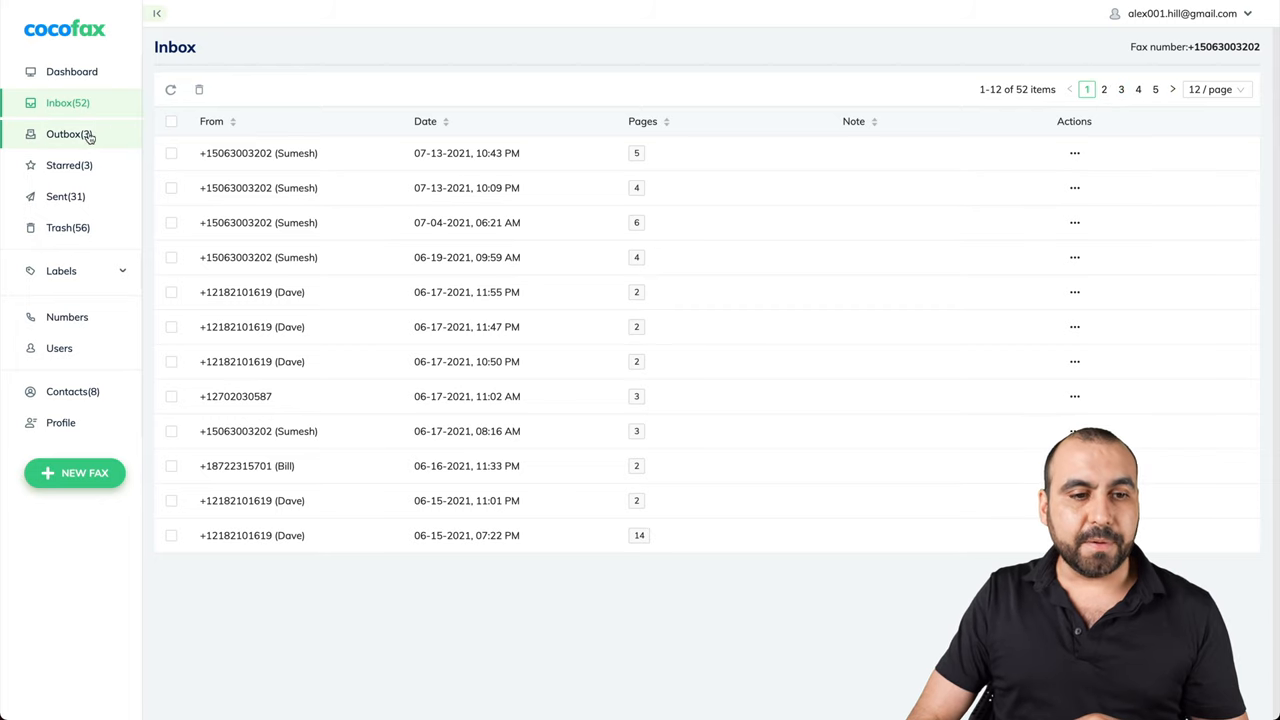
- Check the three failed Outbox faxes and the eight contacts, then return to the dashboard
click(69, 133)
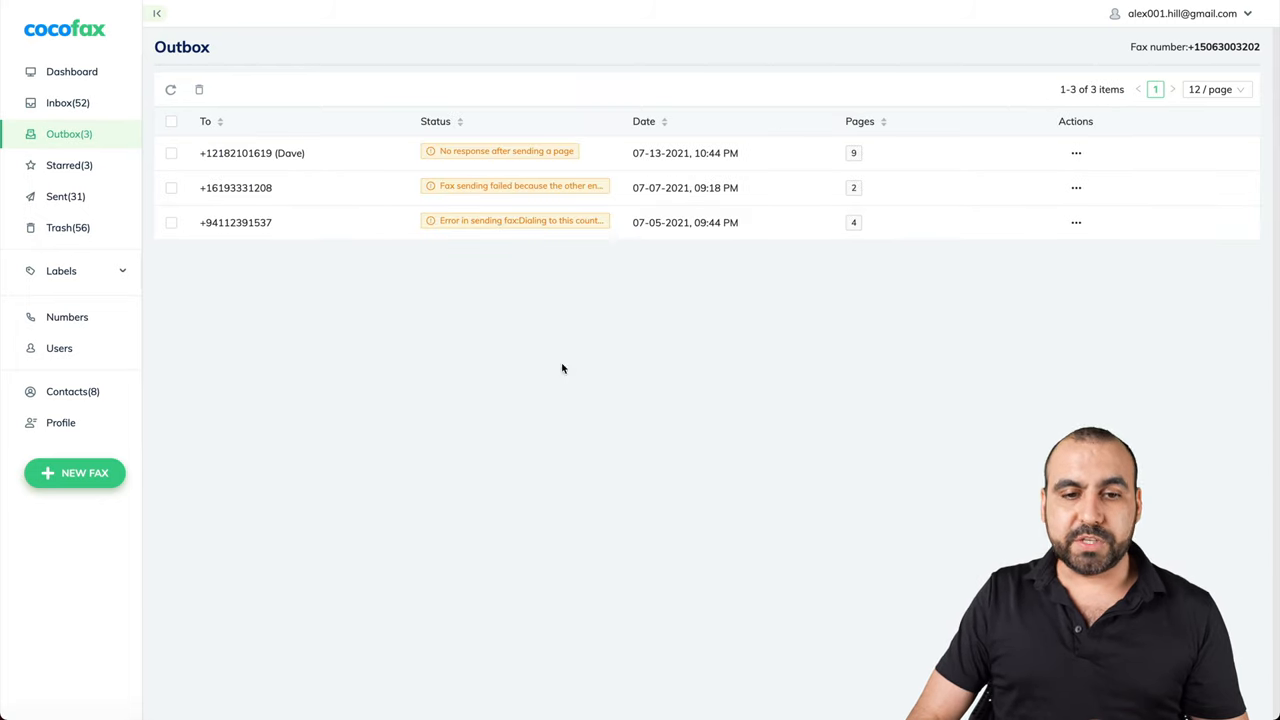
mouse_move(587, 244)
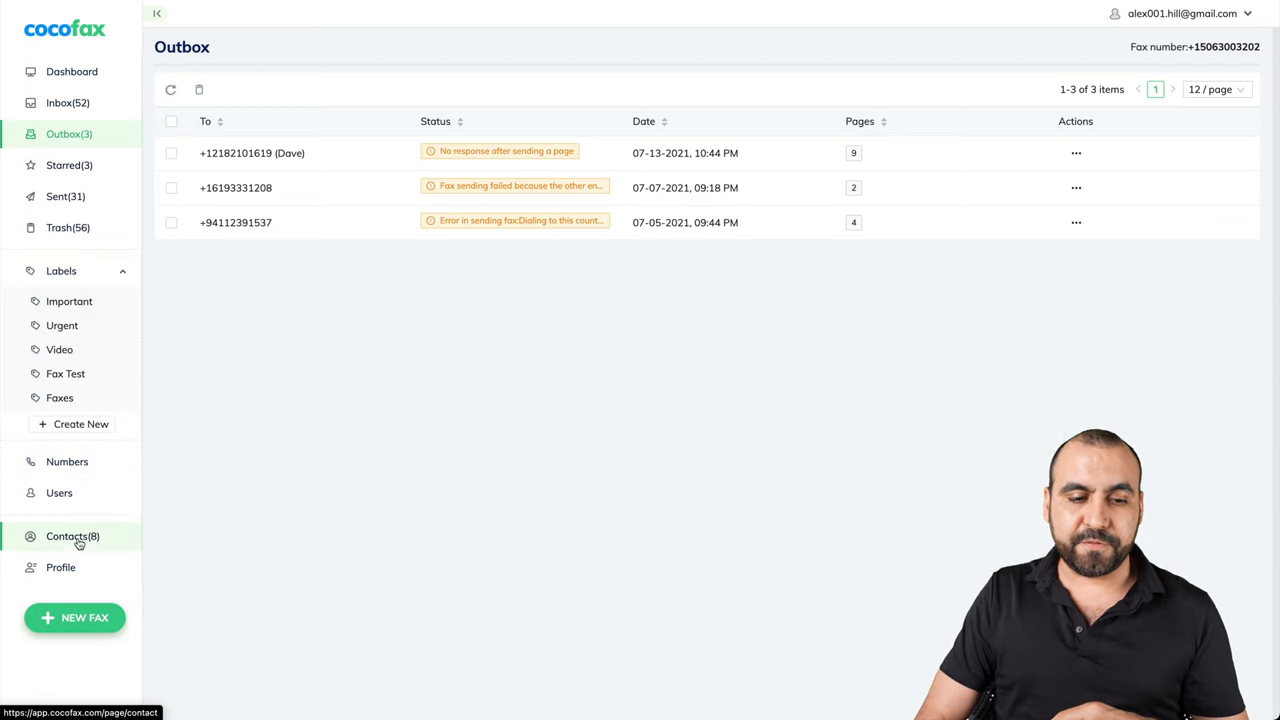
click(72, 536)
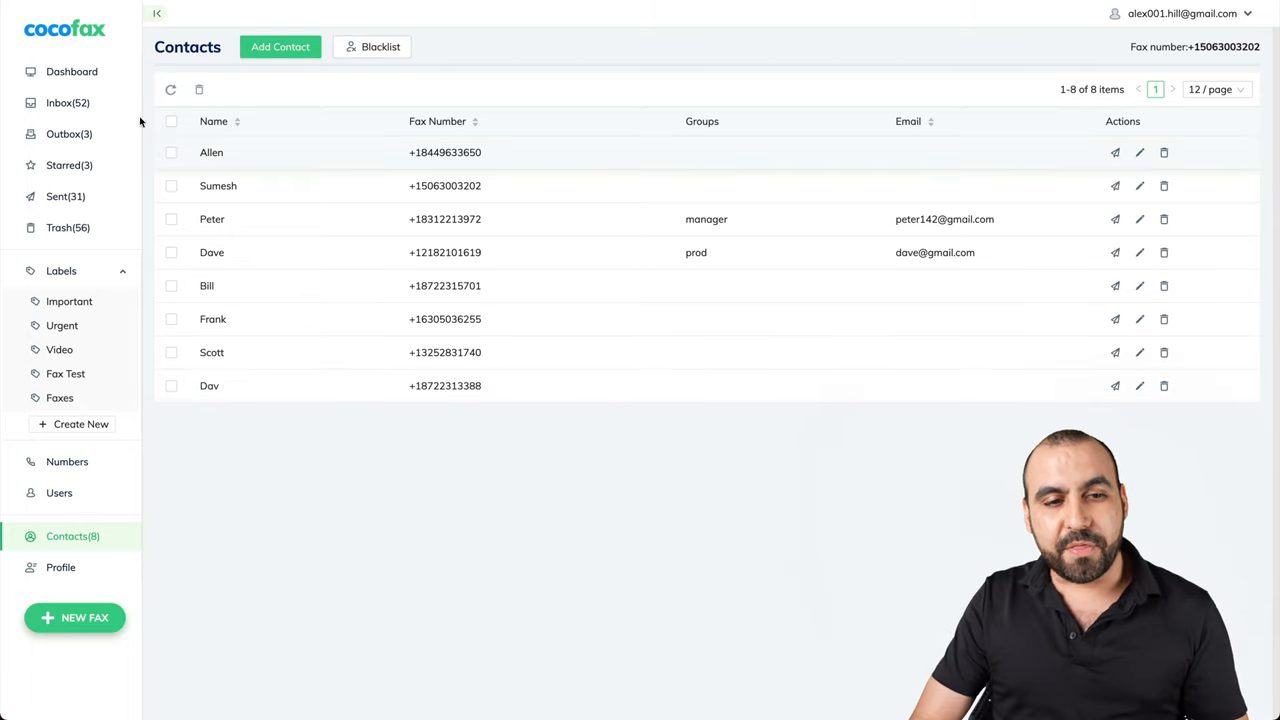
click(71, 71)
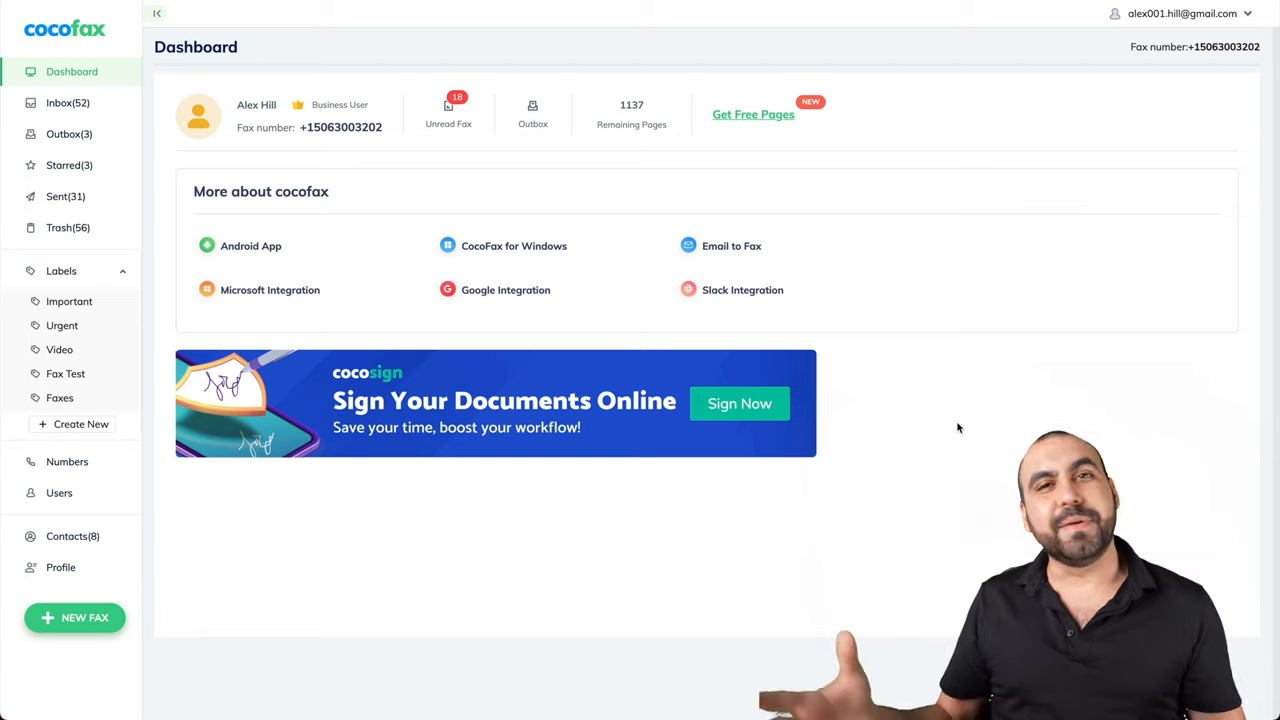